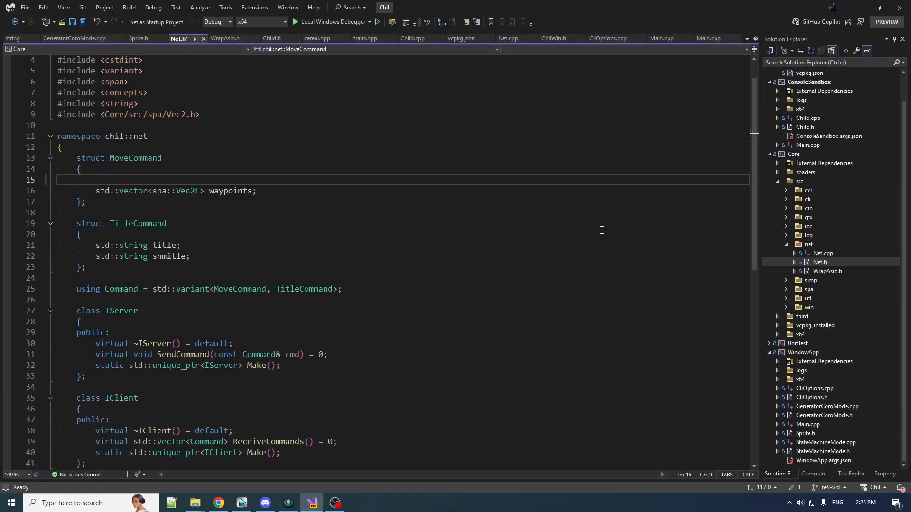
Add a float speed member to MoveCommand in Net.h and move over to Main.cpp
text(float speed)
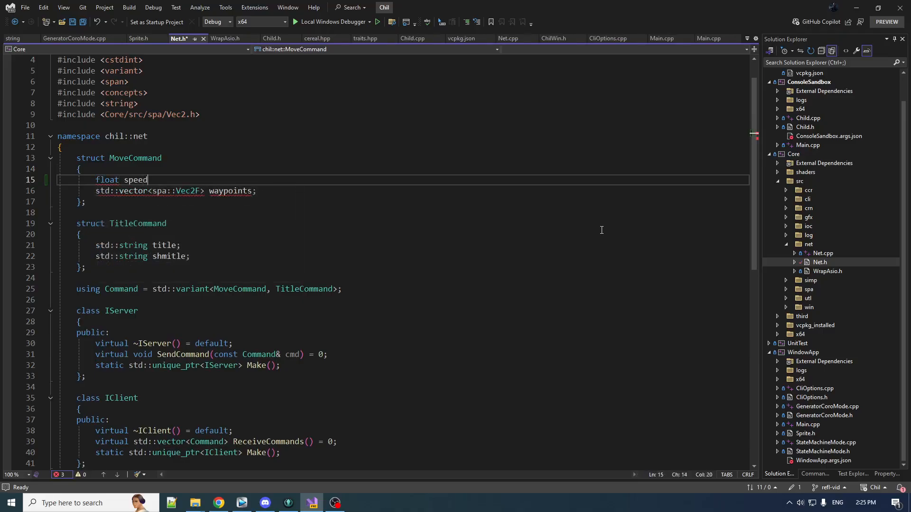
click(662, 38)
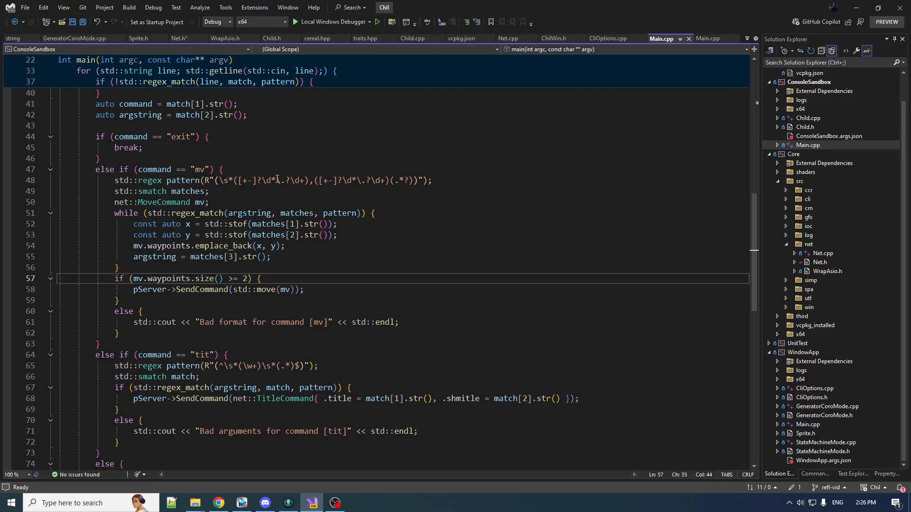
mouse_move(584, 185)
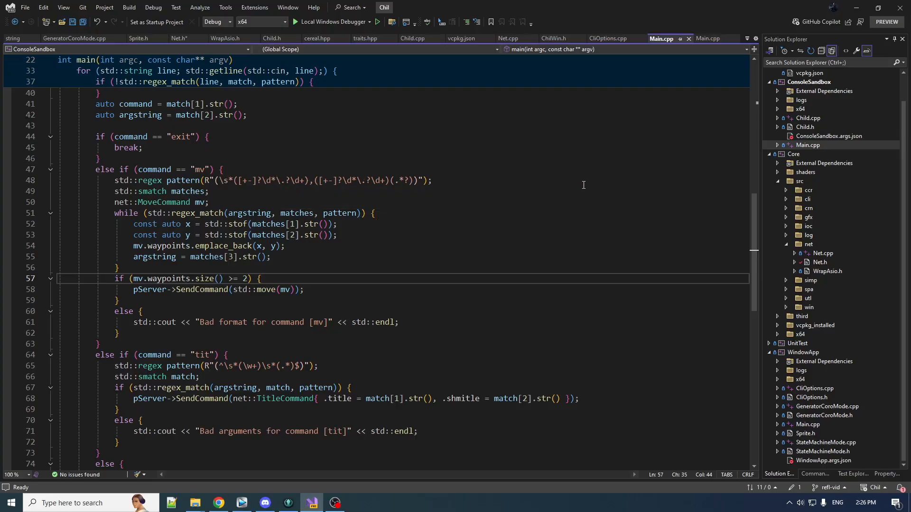
mouse_move(254, 169)
text(if (std::regex_match(argstring, match, patternSingle)) {)
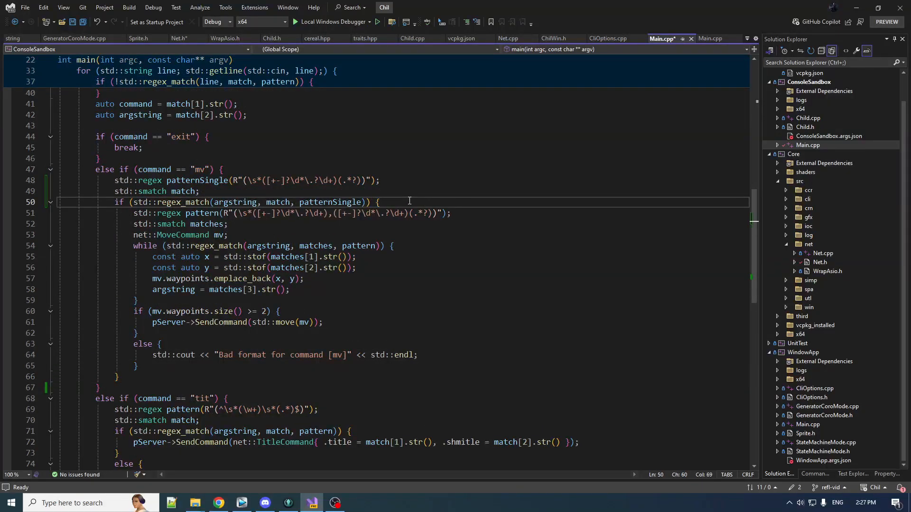
Set mv.speed from std::stof(match[1].str()) and take argstring from match[2] in the mv handler
key(enter)
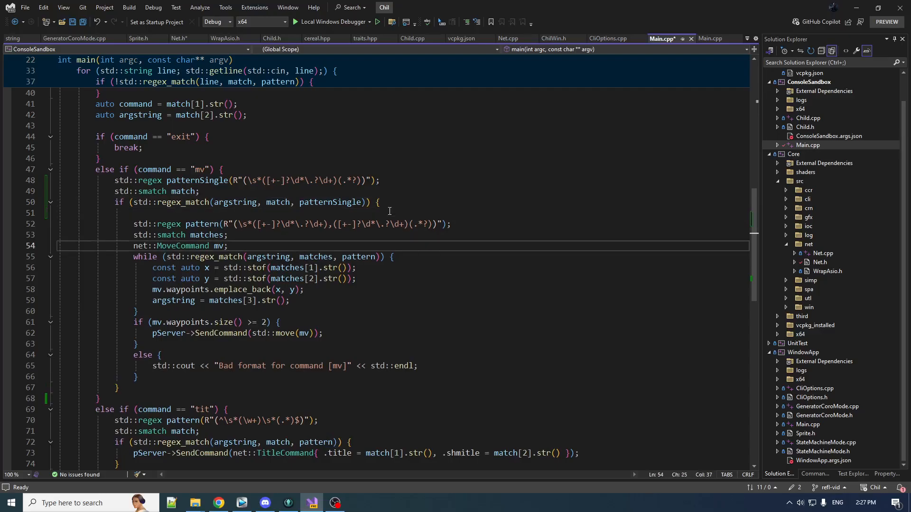
text(mv.speed)
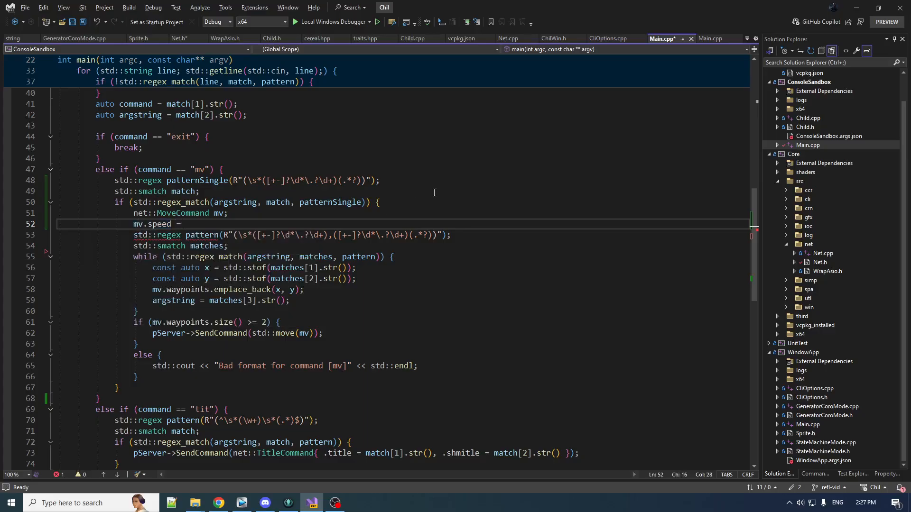
text(= std::stof(match[1].str());)
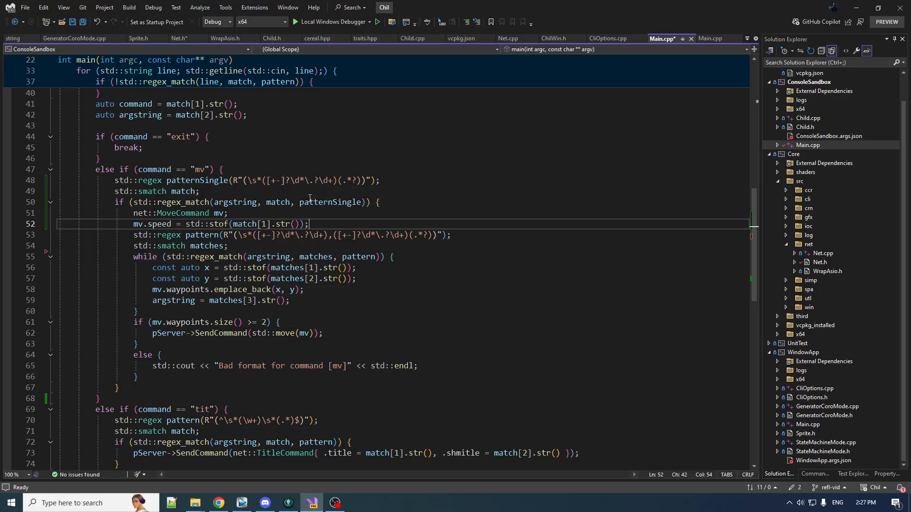
mouse_move(400, 226)
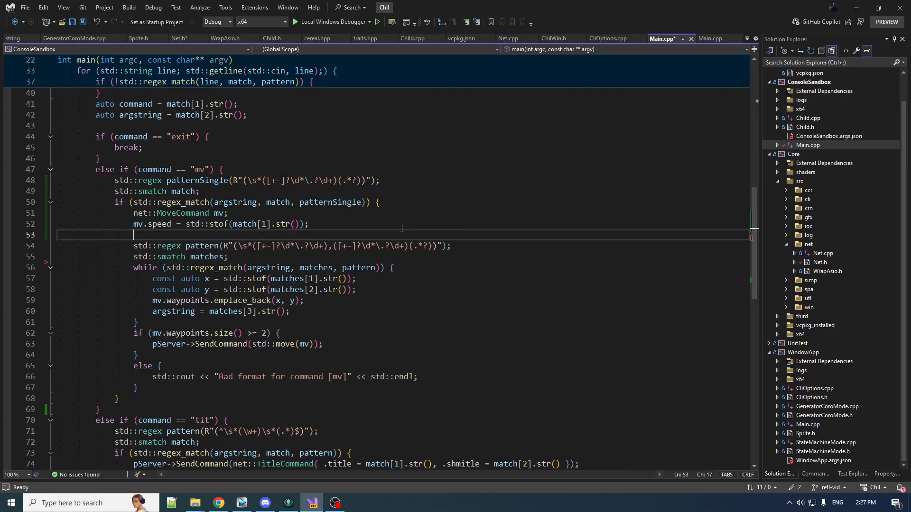
text(argstring = match[2].str();)
text(else {)
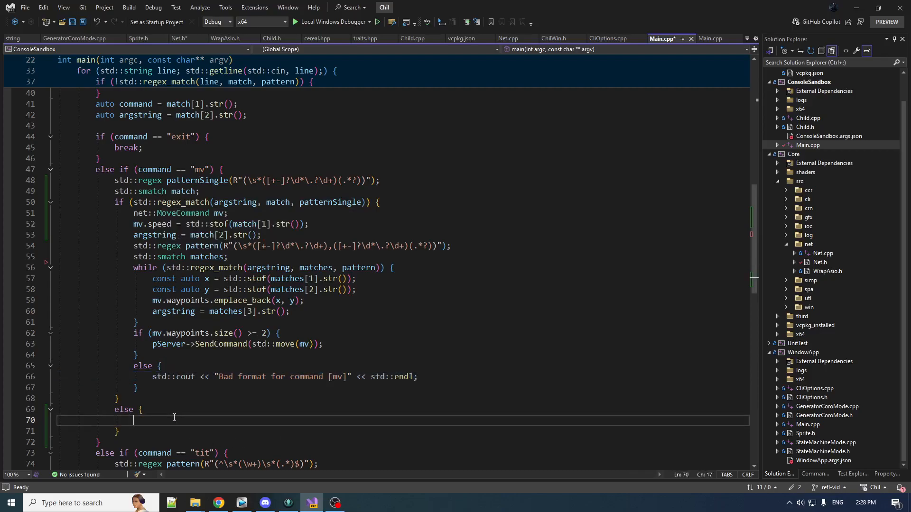
Add an else branch printing "Bad format for command [mv]" to std::cout
text(std::cout << "Bad format for command [mv]" << std::endl;)
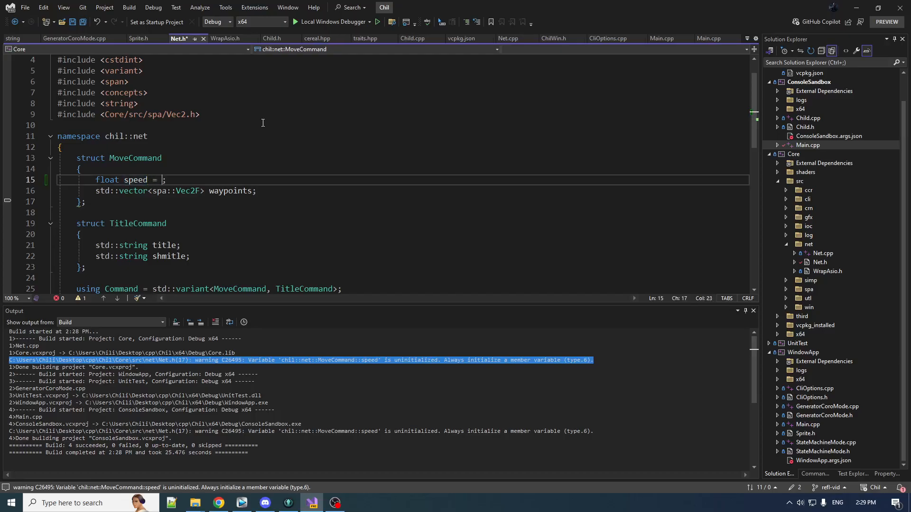
Initialize MoveCommand's speed to 0.f in Net.h and move to GeneratorCoroMode.cpp
text(0.f)
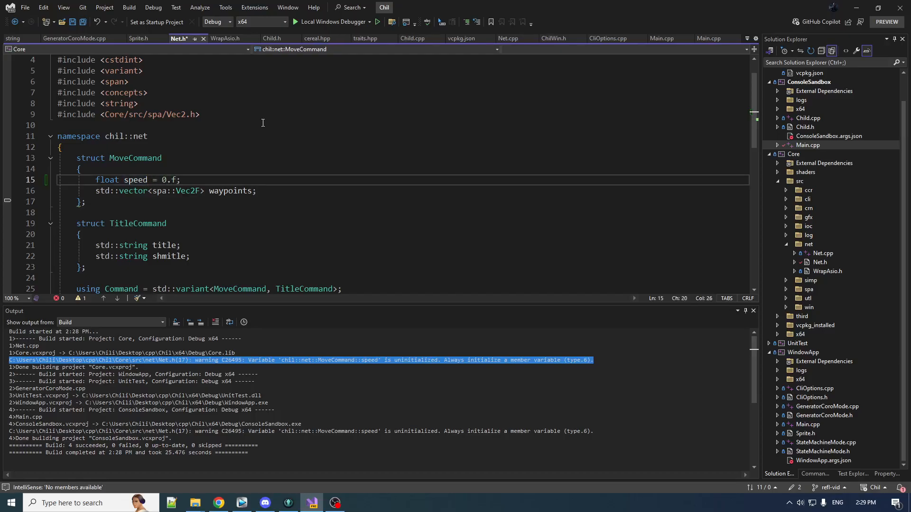
click(656, 38)
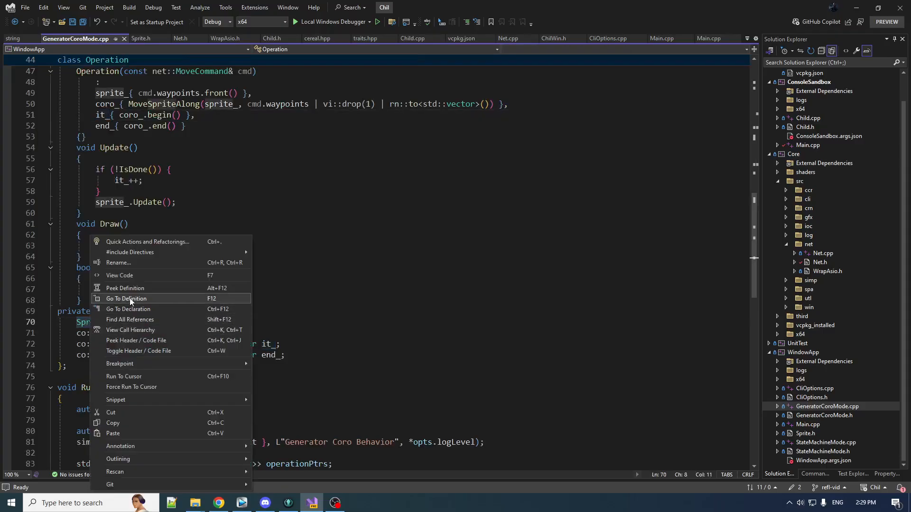
Jump to Sprite's definition and add speed_{ speed } to the constructor's initializer list
click(127, 298)
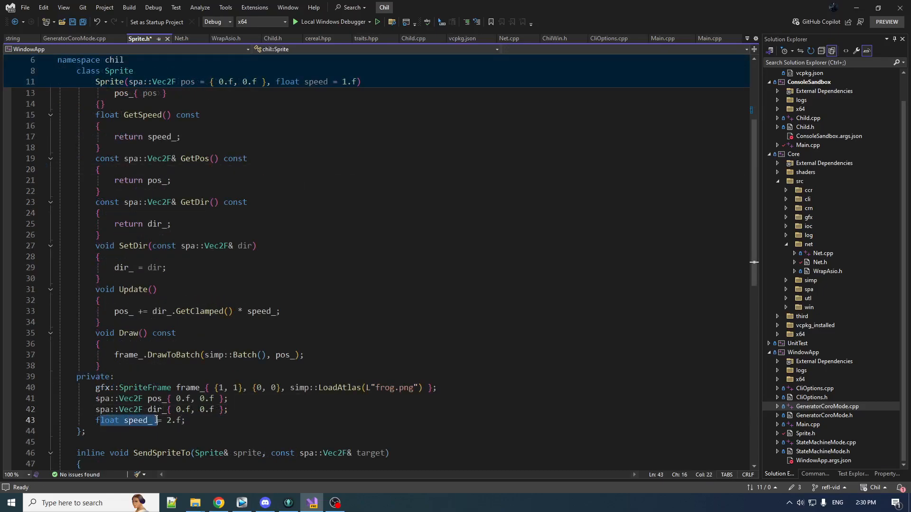
scroll(up, 3)
text(,)
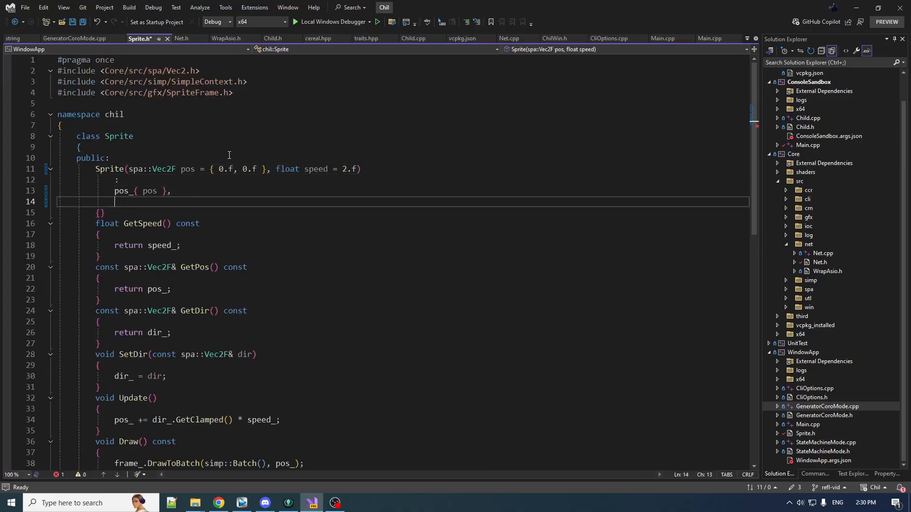
text(speed_)
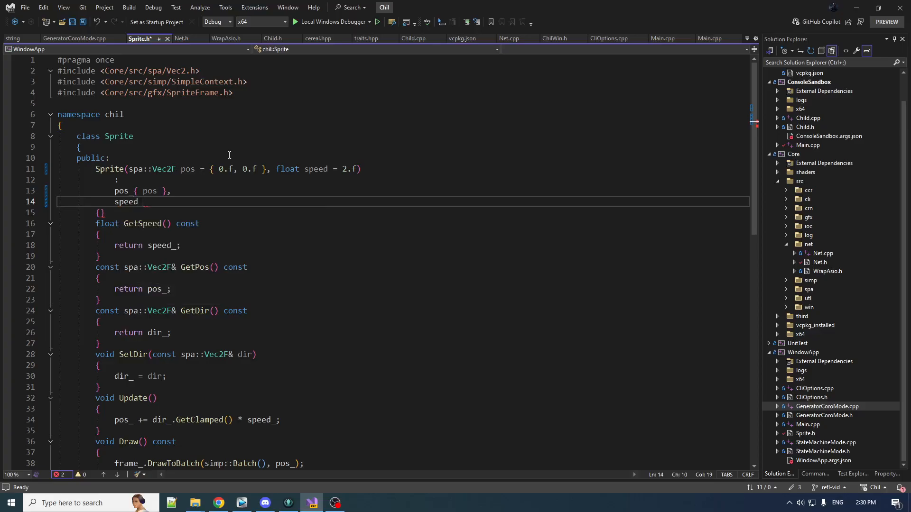
text({ speed })
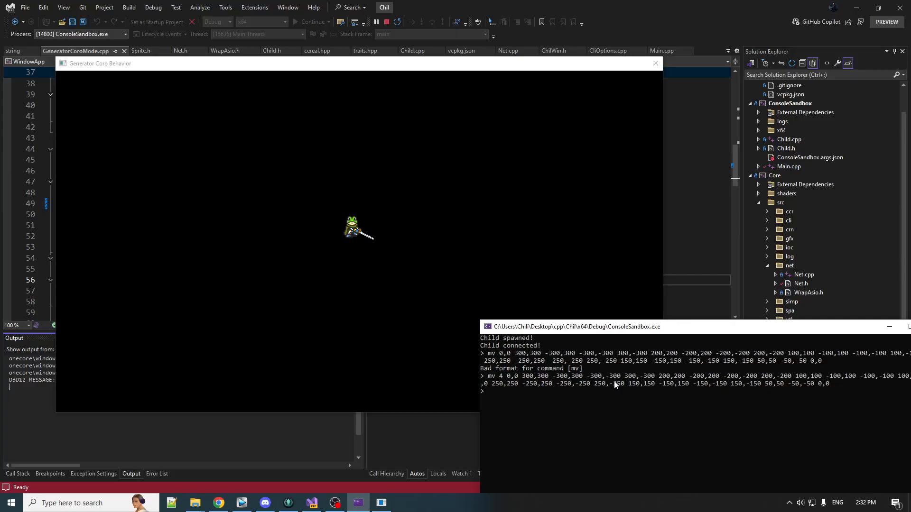
Exit the ConsoleSandbox test run after trying mv commands
text(exi)
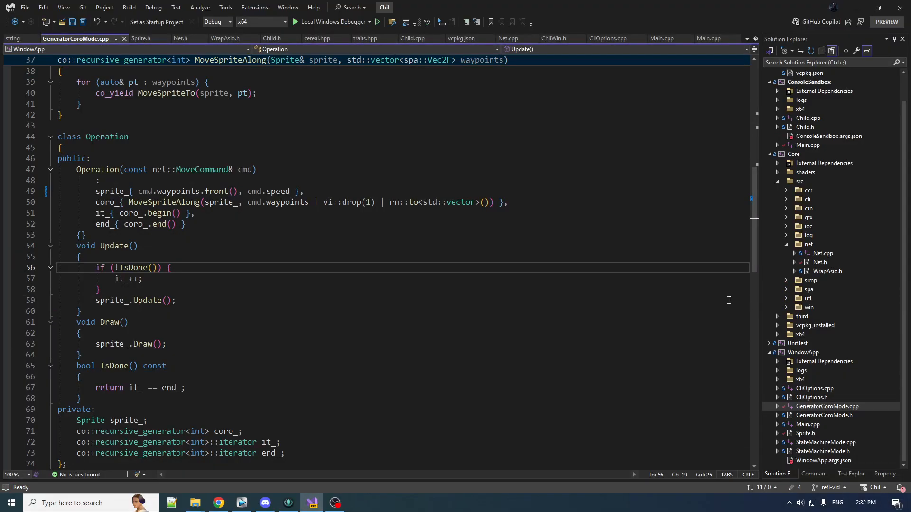
Return to Net.h's MoveCommand, then bring up Net.cpp's cereal serialize functions
click(178, 38)
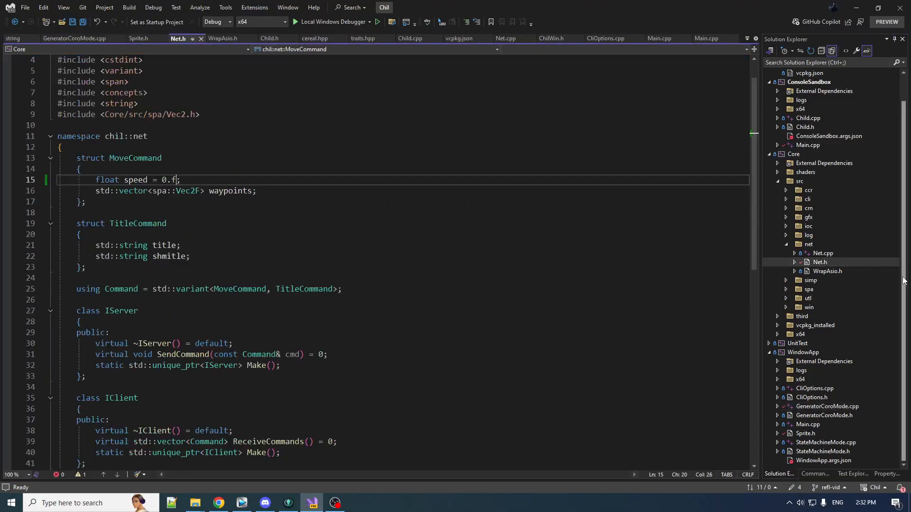
mouse_move(136, 179)
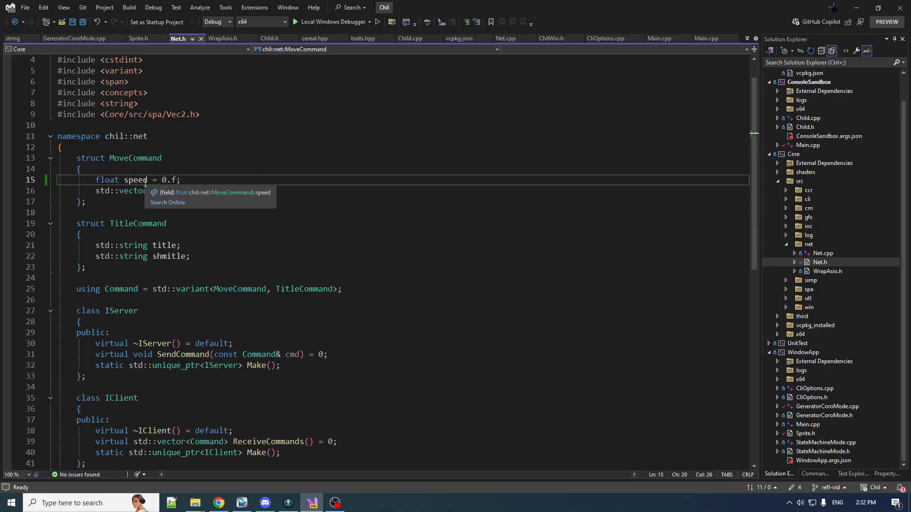
click(821, 252)
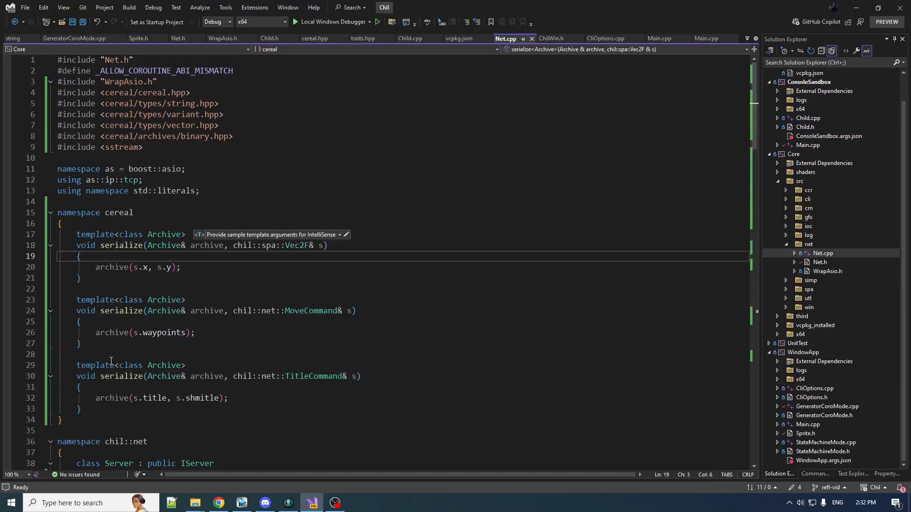
mouse_move(131, 332)
text(s.speed, )
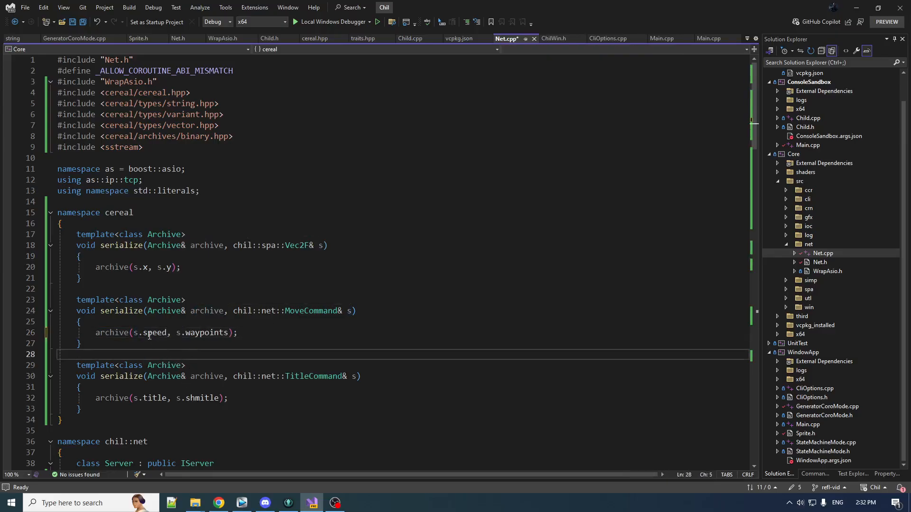
mouse_move(168, 364)
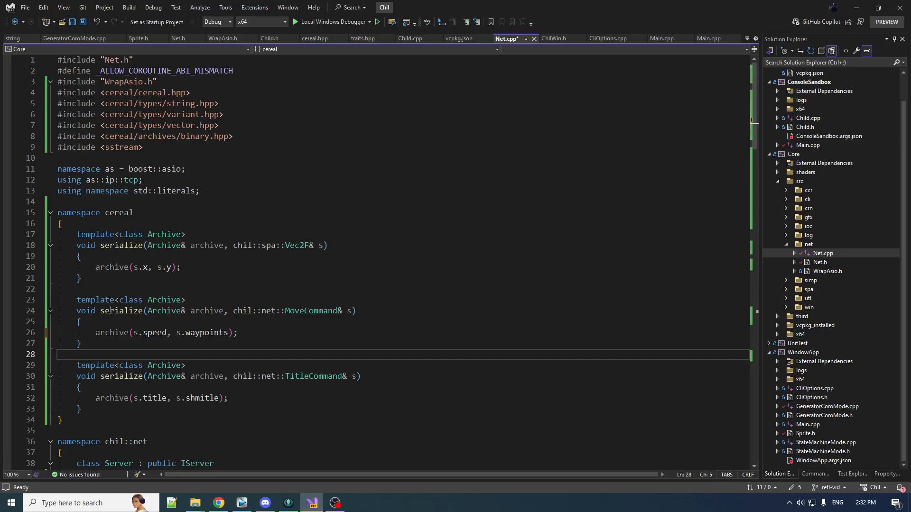
mouse_move(401, 389)
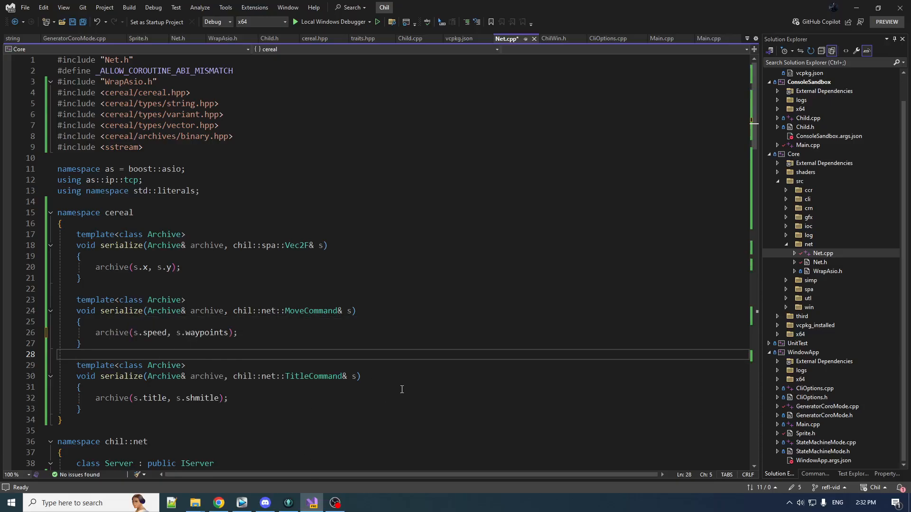
mouse_move(365, 358)
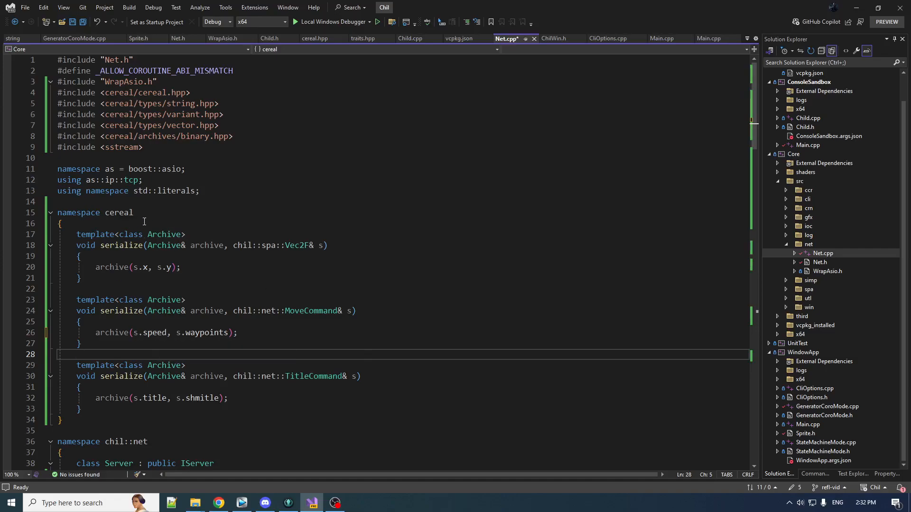
Select the speed field in MoveCommand's archive(s.speed, s.waypoints) call
double_click(155, 332)
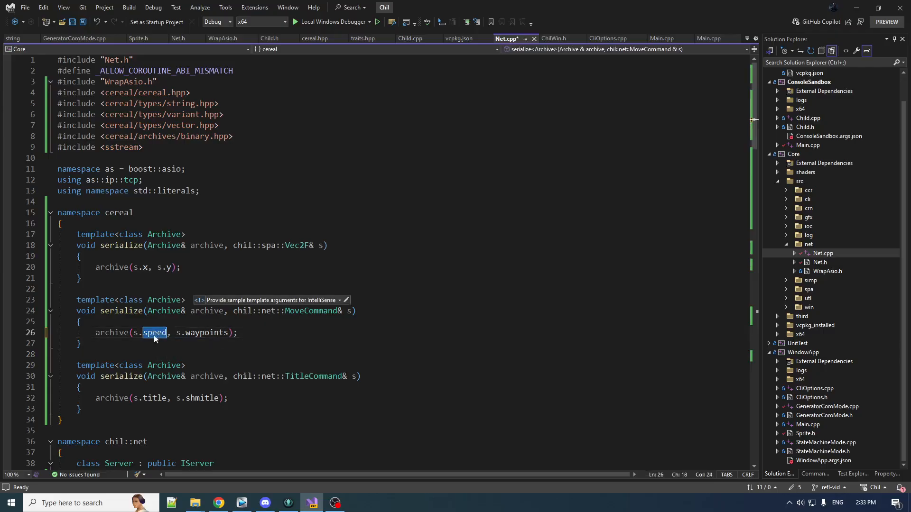
mouse_move(116, 223)
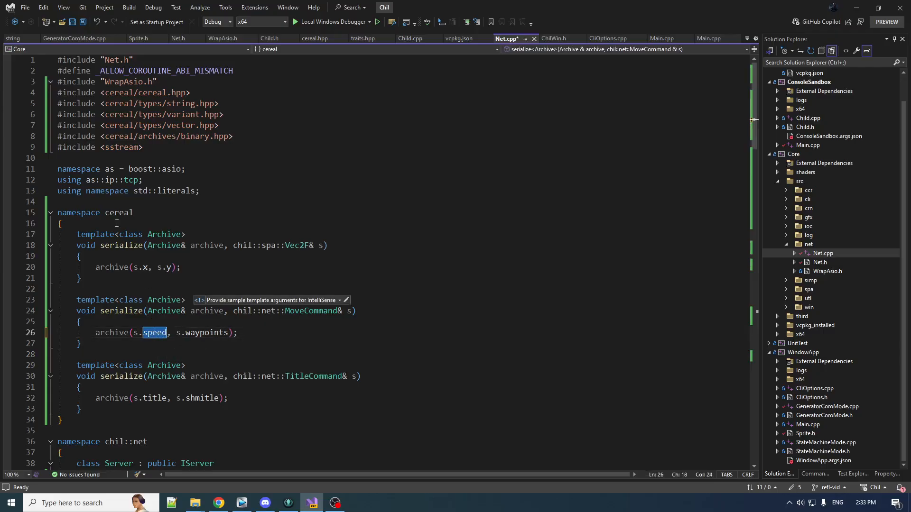
mouse_move(164, 300)
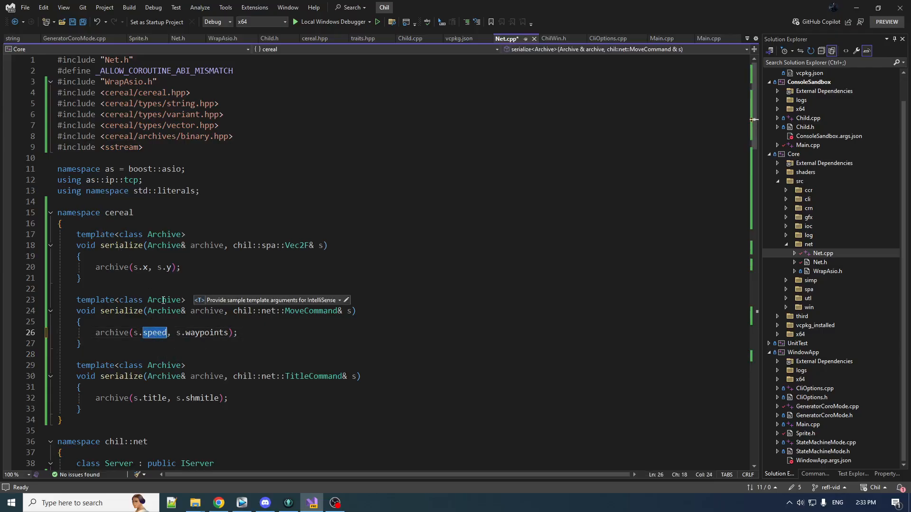
mouse_move(129, 8)
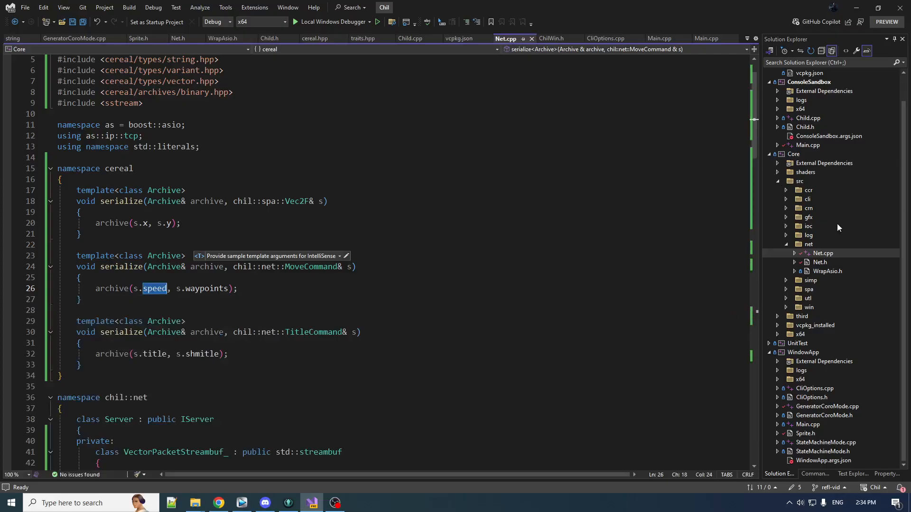
mouse_move(827, 275)
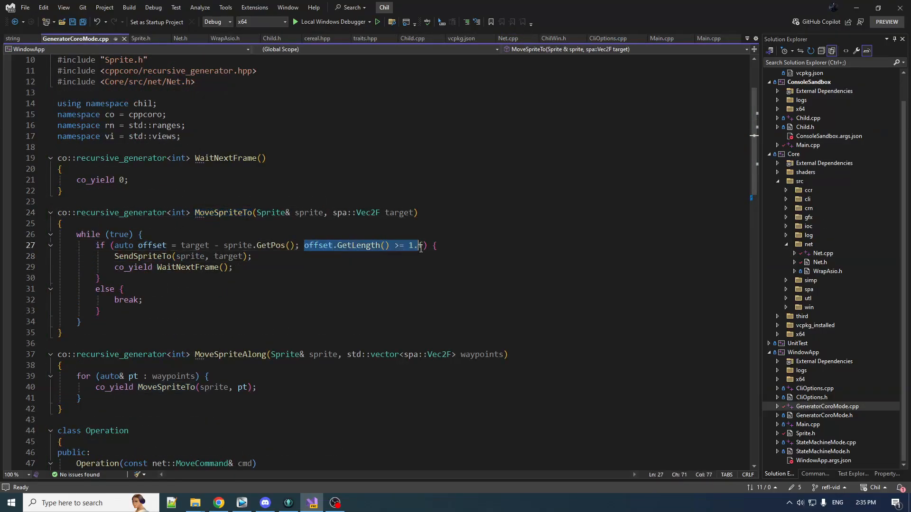
Examine MoveSpriteTo's distance check against 1.f and start editing the if condition with 'sp'
click(232, 266)
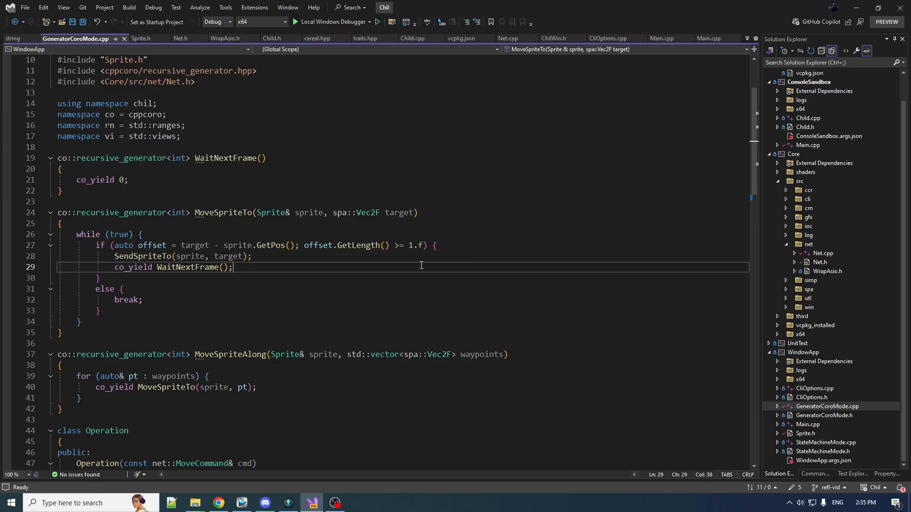
mouse_move(415, 284)
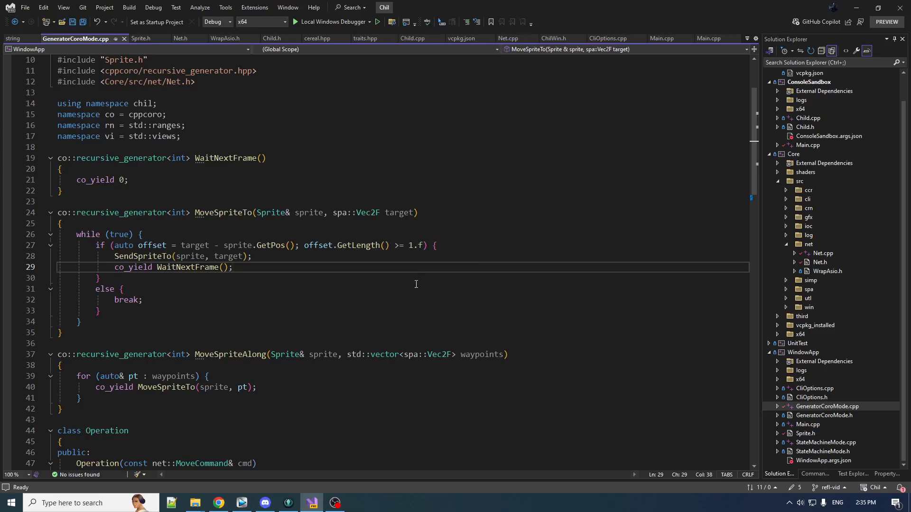
mouse_move(353, 177)
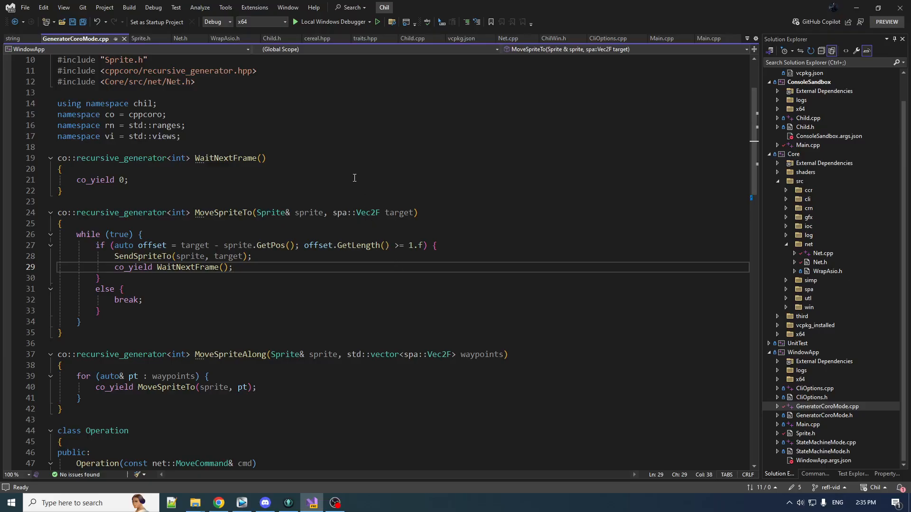
mouse_move(423, 304)
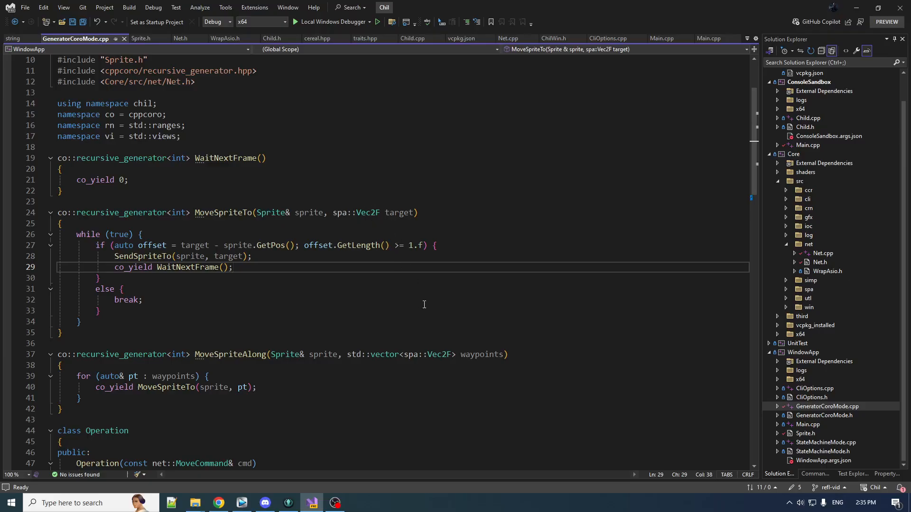
mouse_move(381, 228)
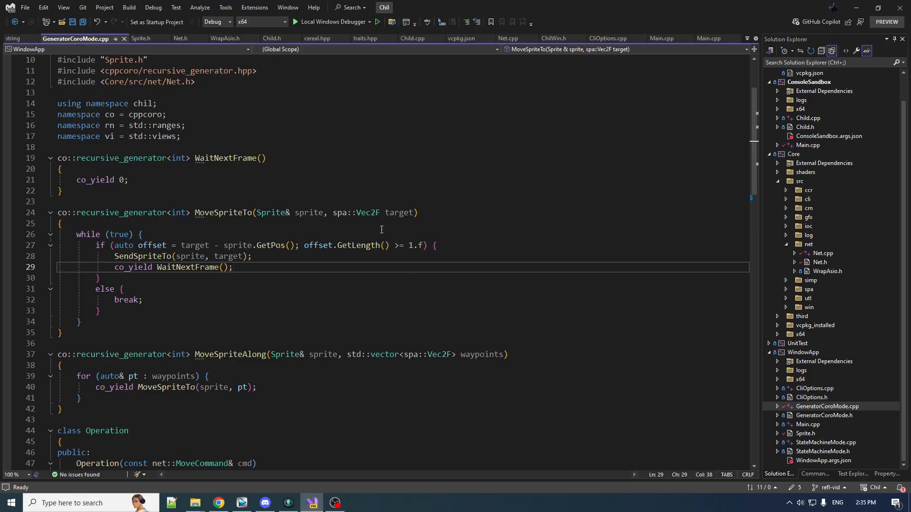
double_click(416, 245)
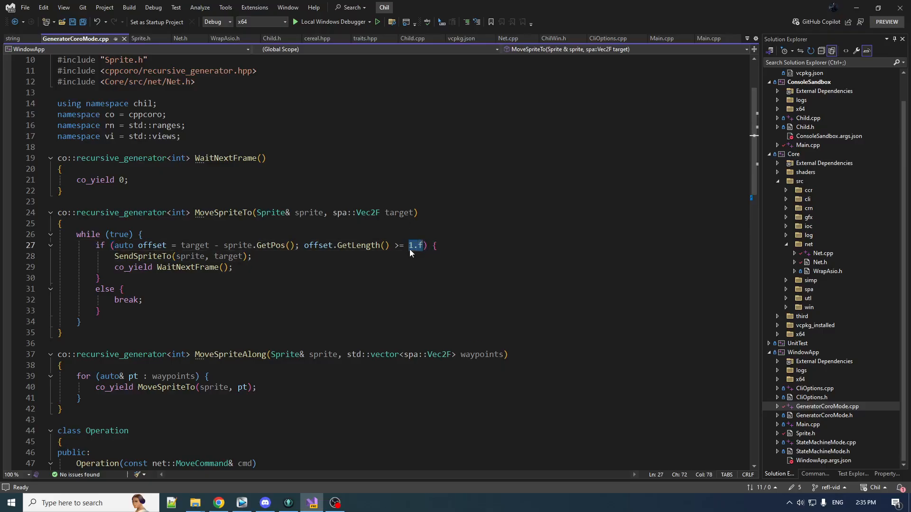
mouse_move(409, 258)
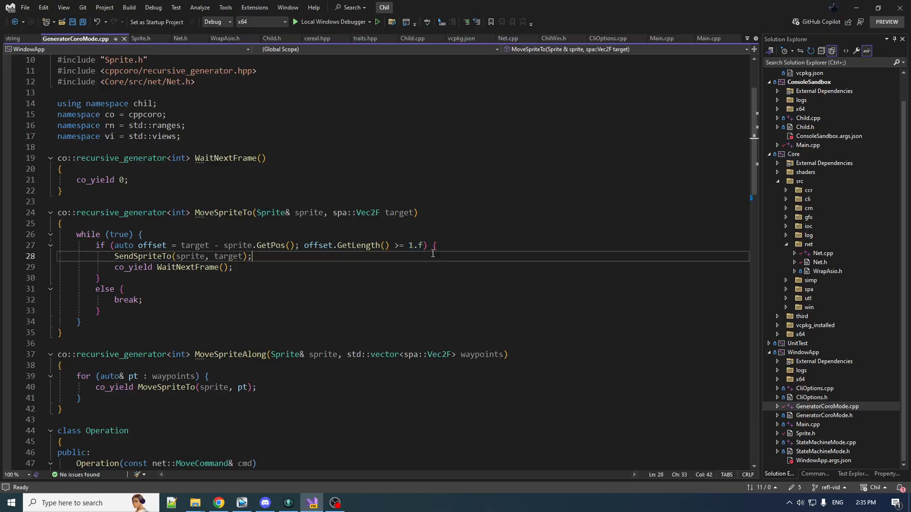
click(459, 245)
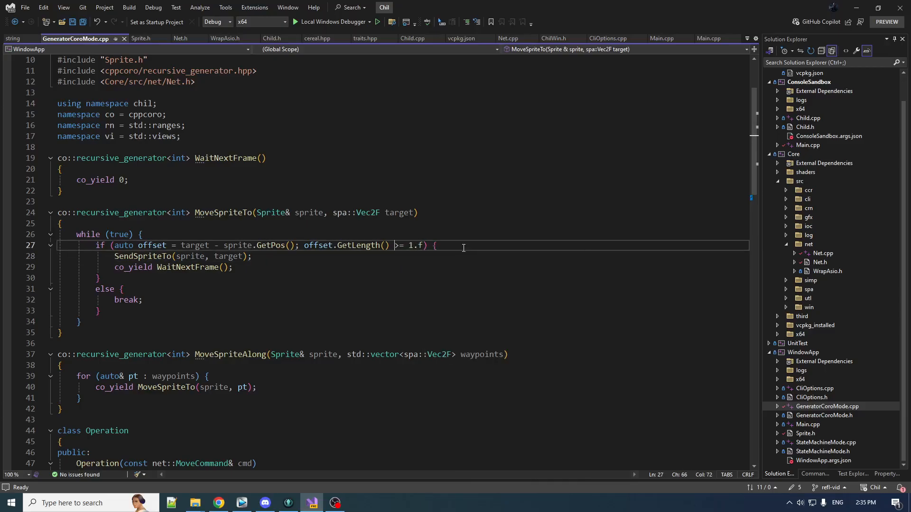
text(speed, s.waypoints);)
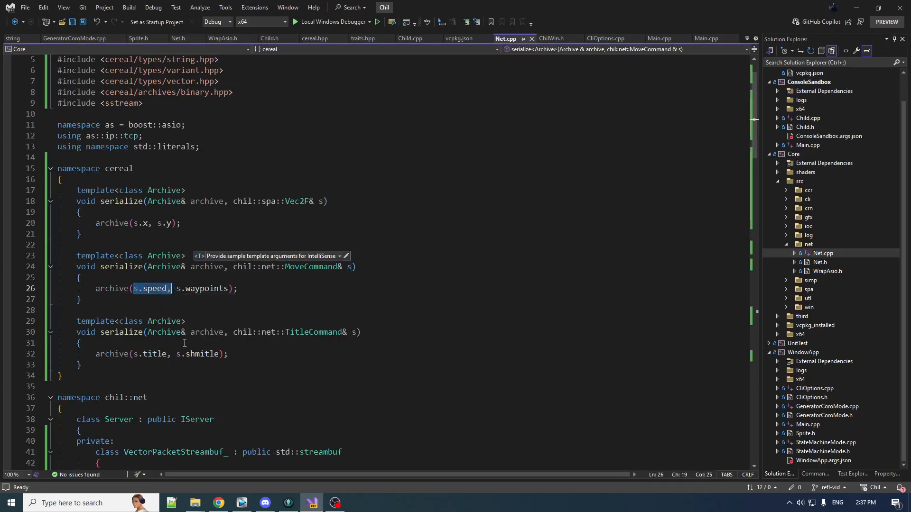
mouse_move(203, 354)
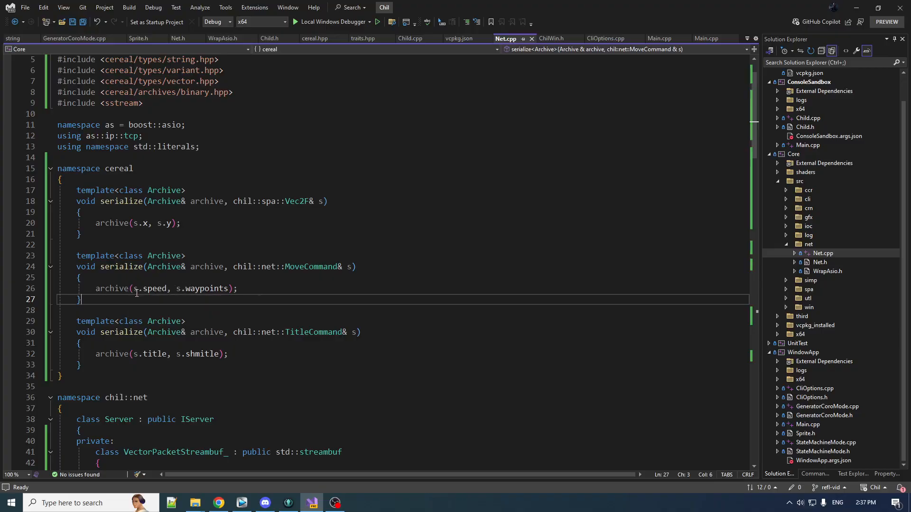
mouse_move(152, 369)
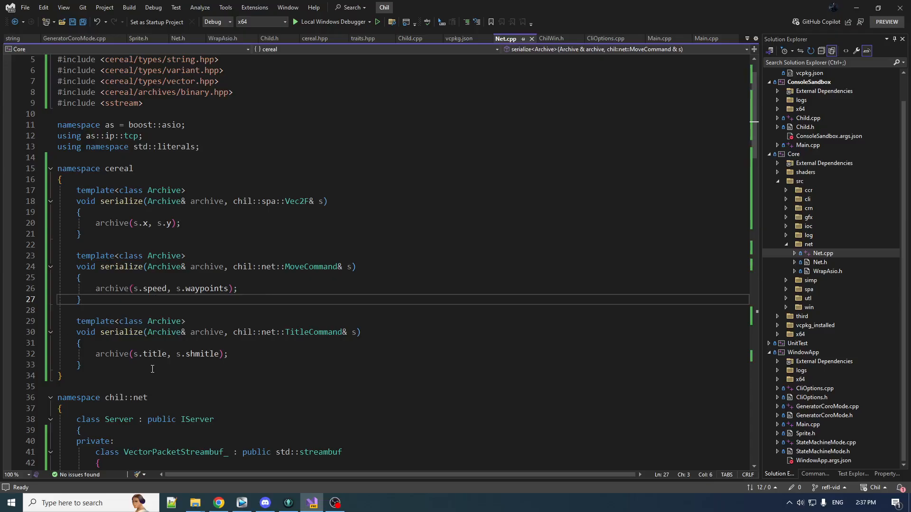
Review MoveCommand's speed and waypoints in Net.h, then return to Net.cpp's serialize overloads
click(178, 38)
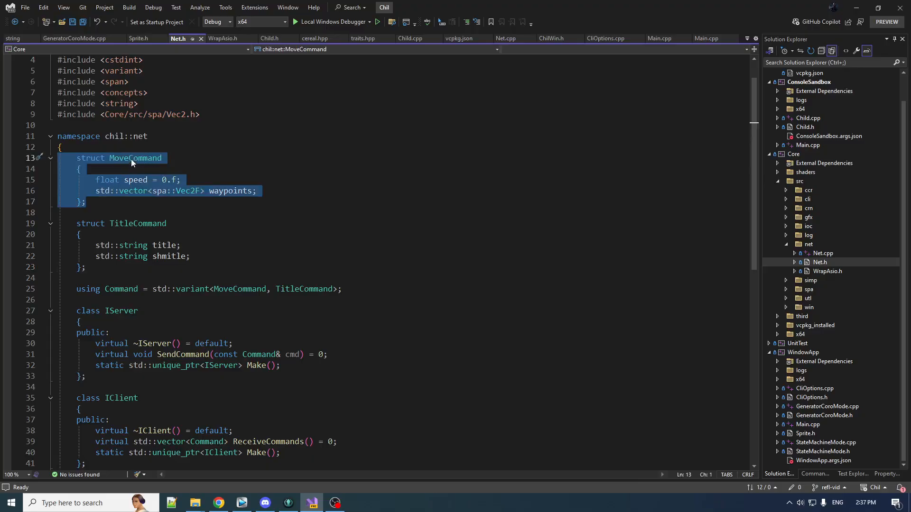
click(312, 201)
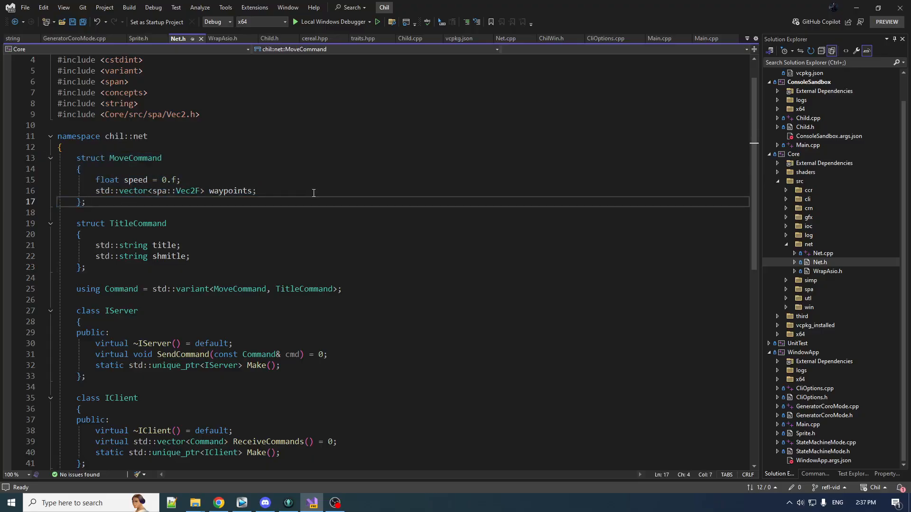
mouse_move(670, 350)
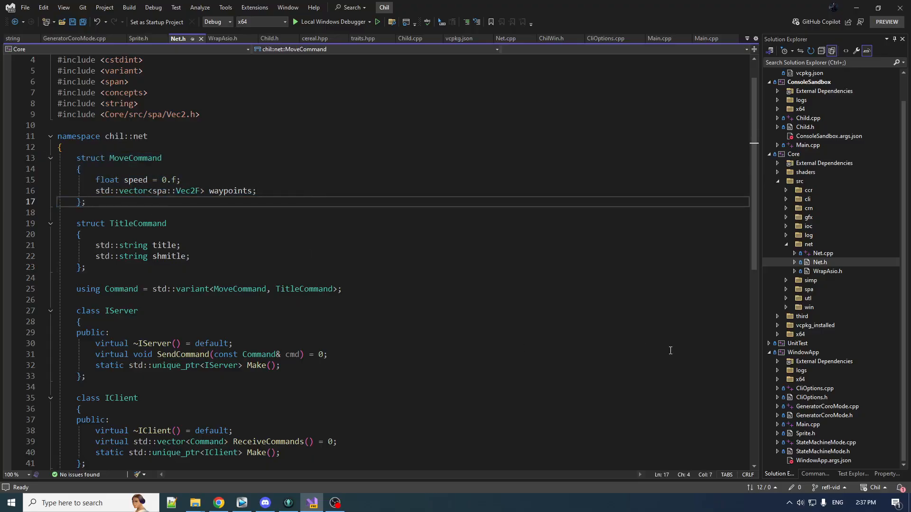
click(505, 38)
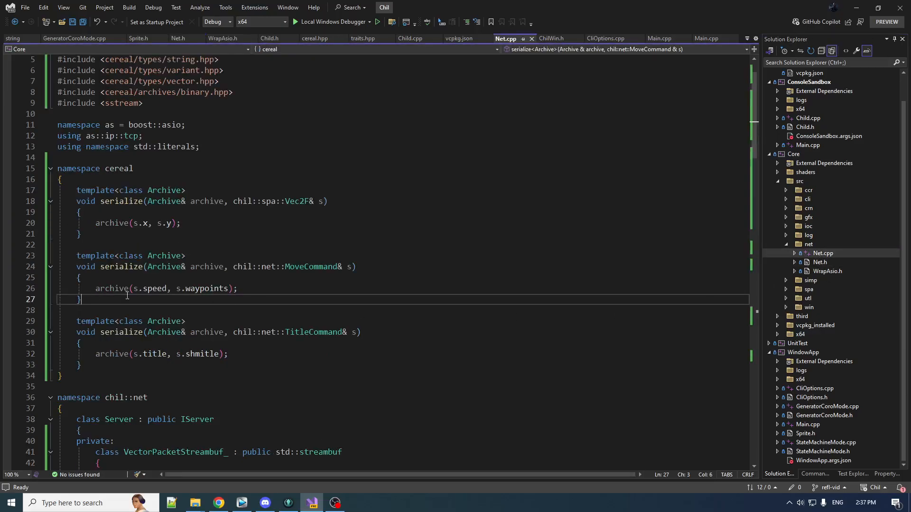
mouse_move(181, 304)
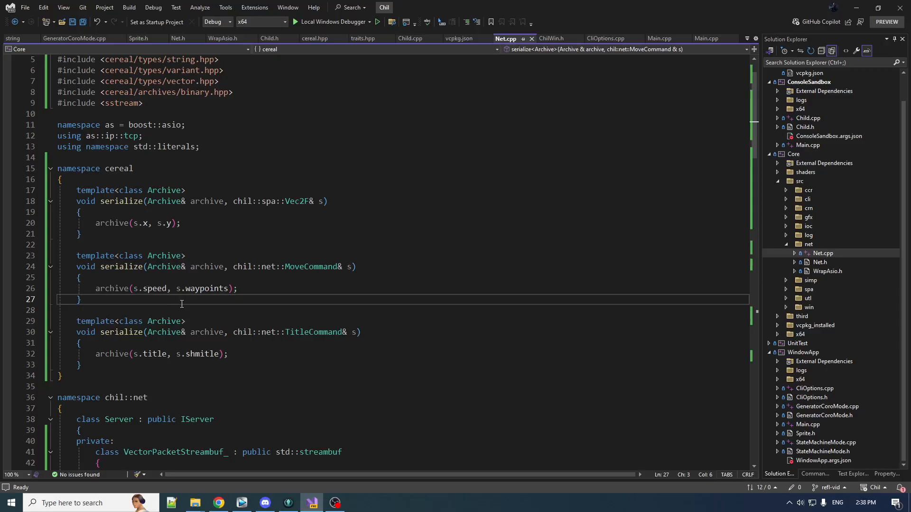
mouse_move(196, 418)
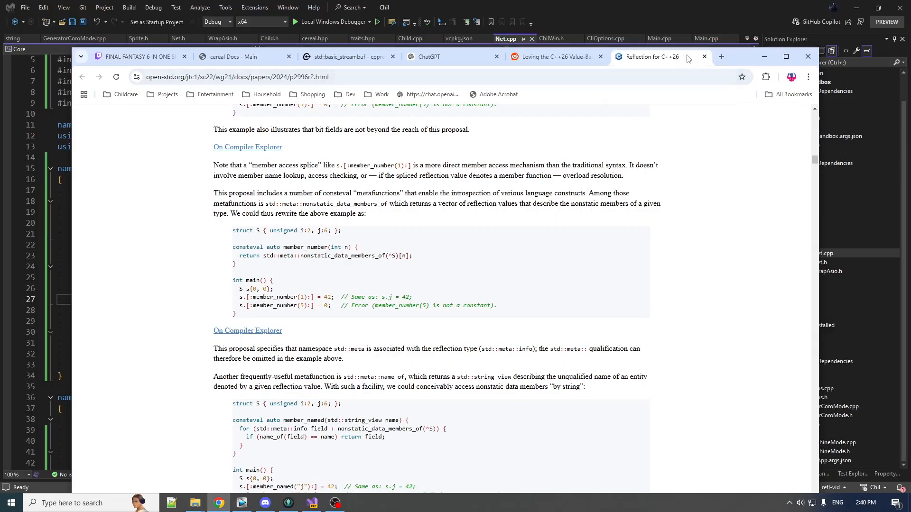
mouse_move(584, 98)
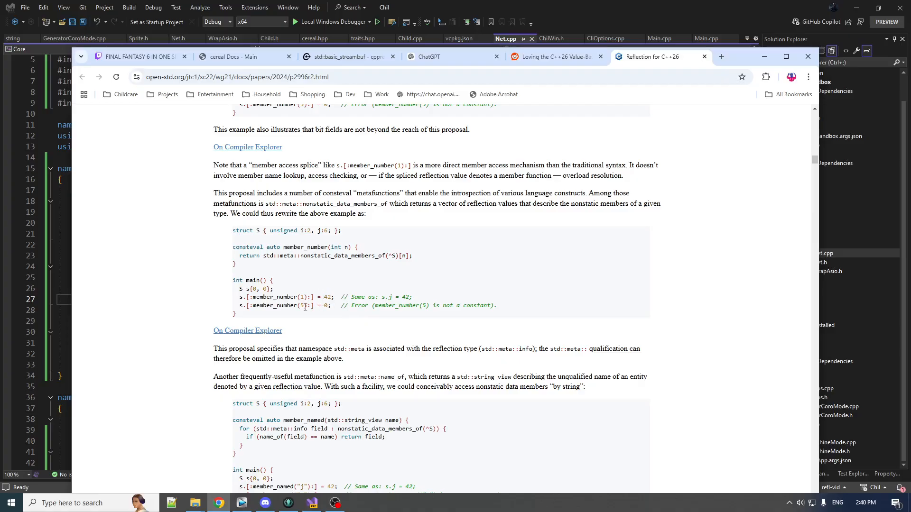
mouse_move(307, 240)
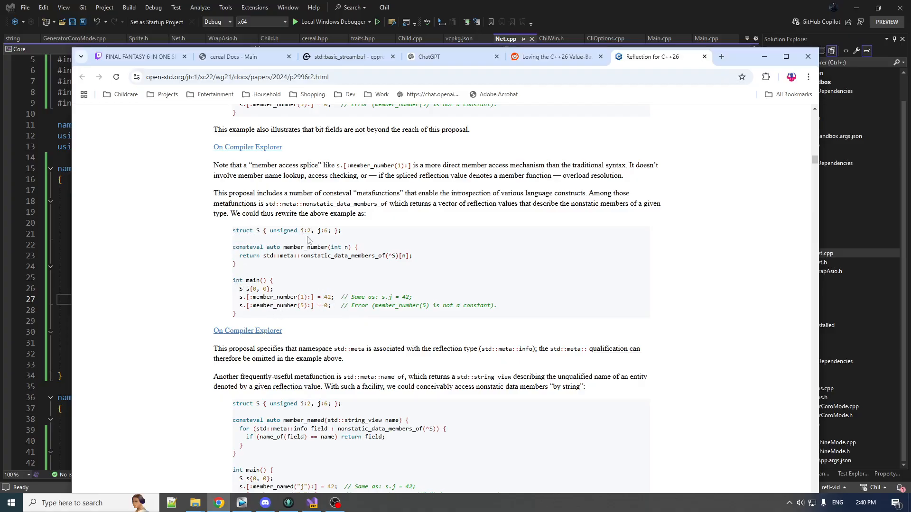
mouse_move(379, 268)
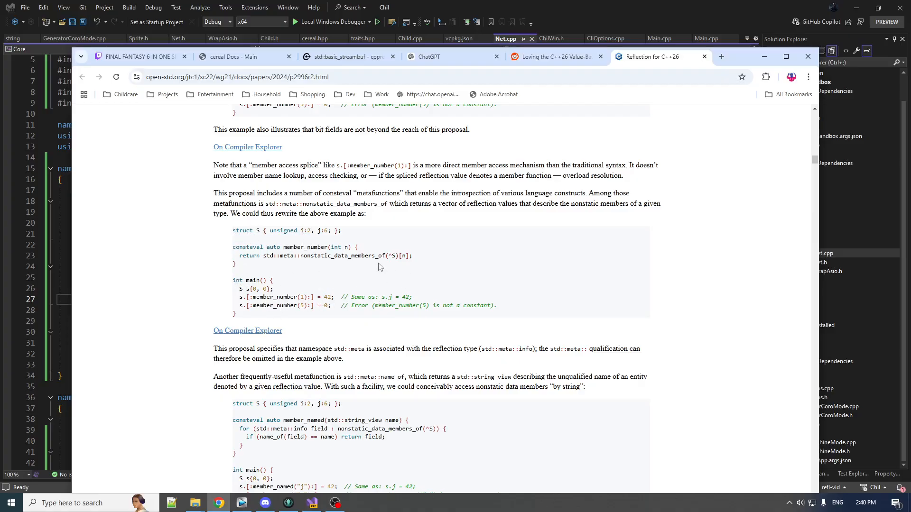
Select the ^S operand in the C++26 reflection proposal's nonstatic_data_members_of example
double_click(390, 256)
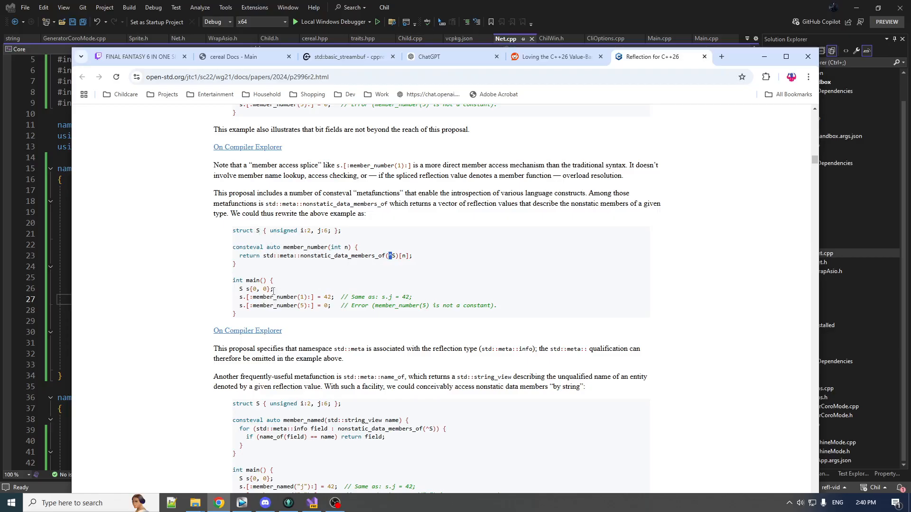
mouse_move(303, 230)
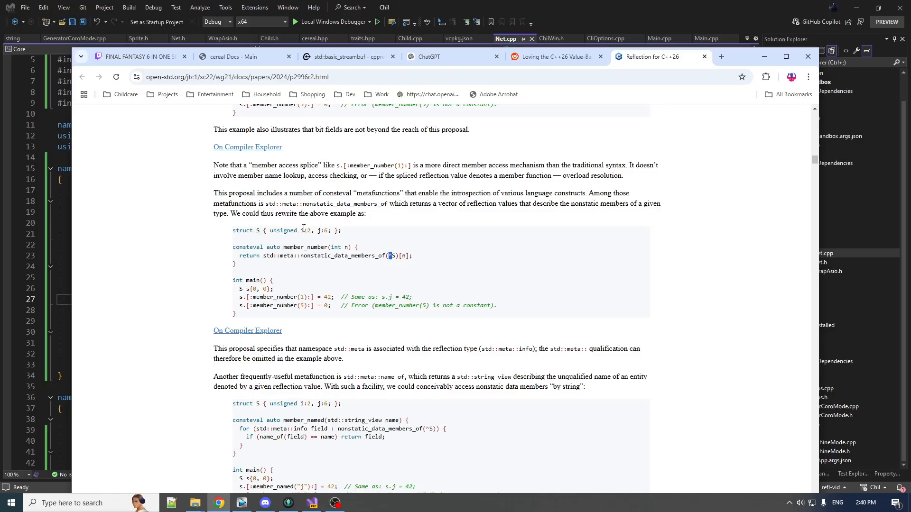
mouse_move(276, 278)
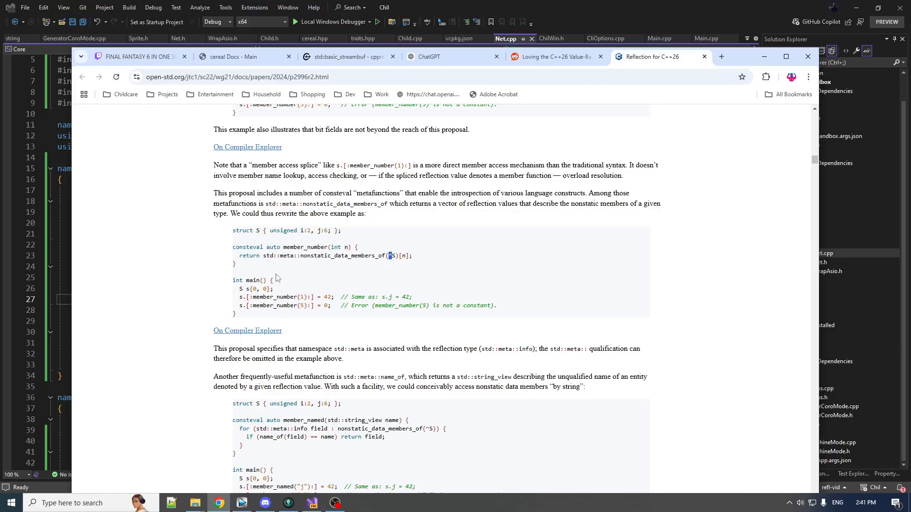
mouse_move(297, 274)
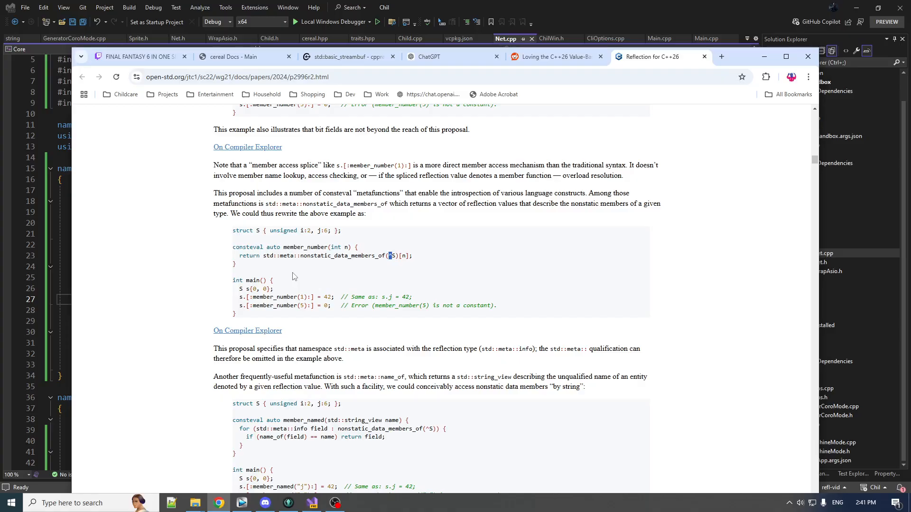
mouse_move(746, 65)
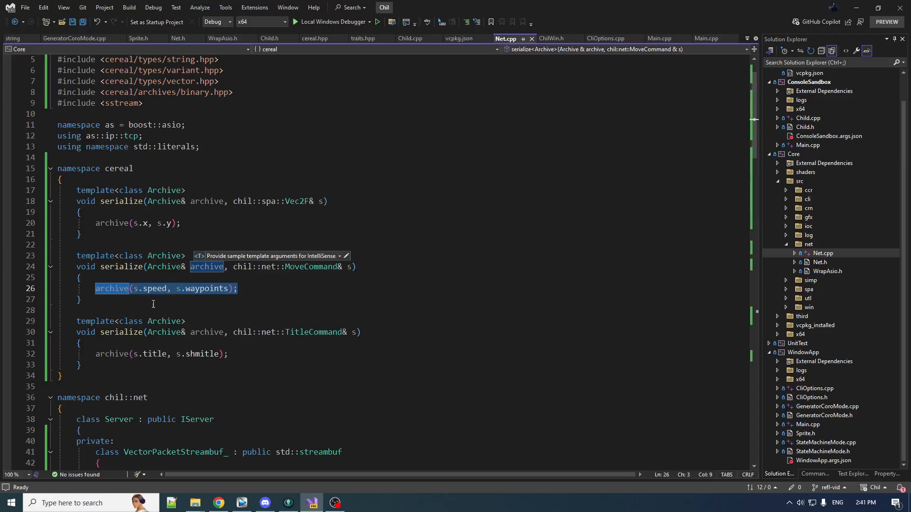
mouse_move(690, 306)
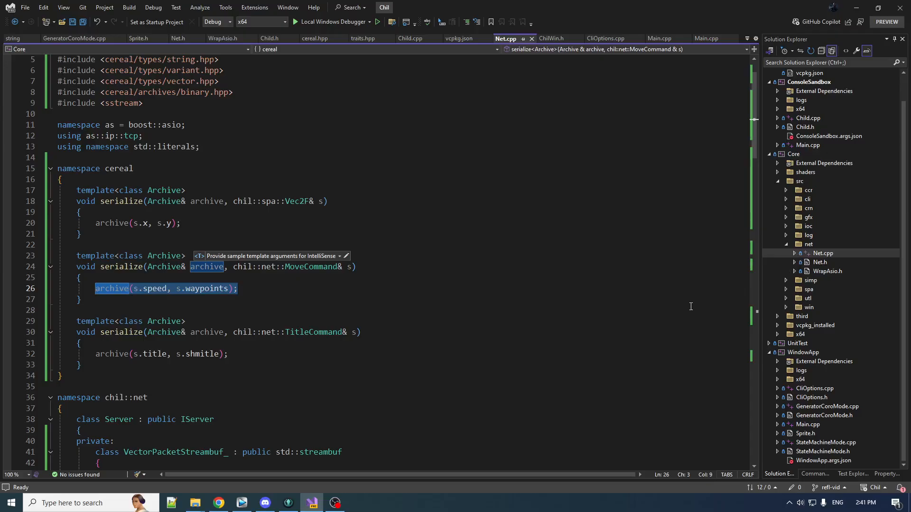
mouse_move(685, 296)
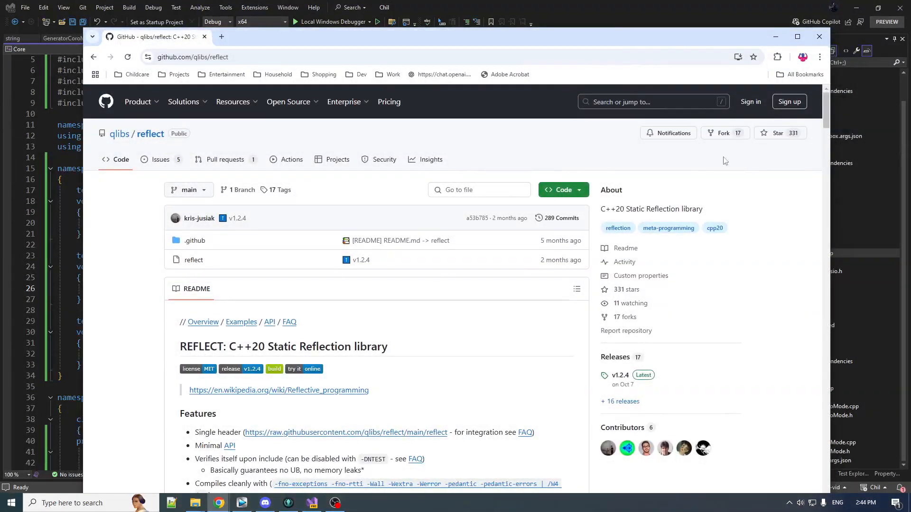
mouse_move(150, 134)
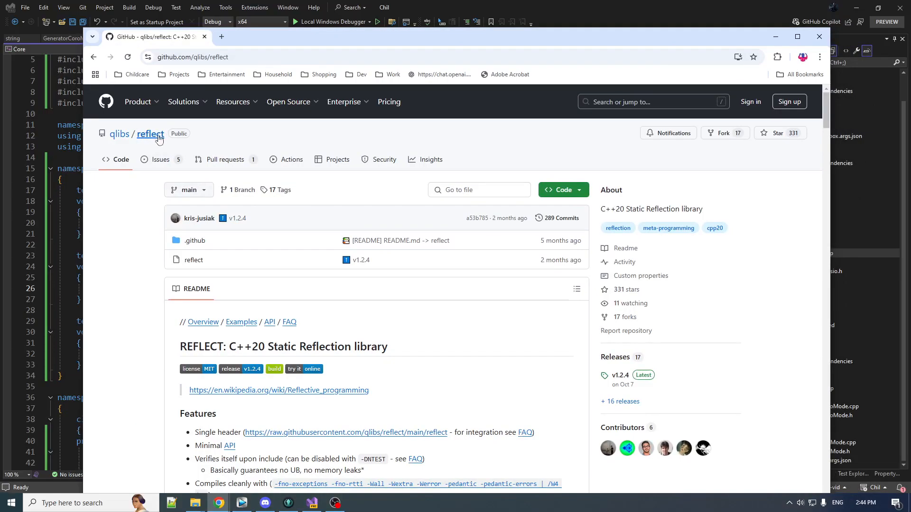
Scroll the qlibs/reflect README to the Hello world example and its reflect::for_each loop
scroll(down, 3)
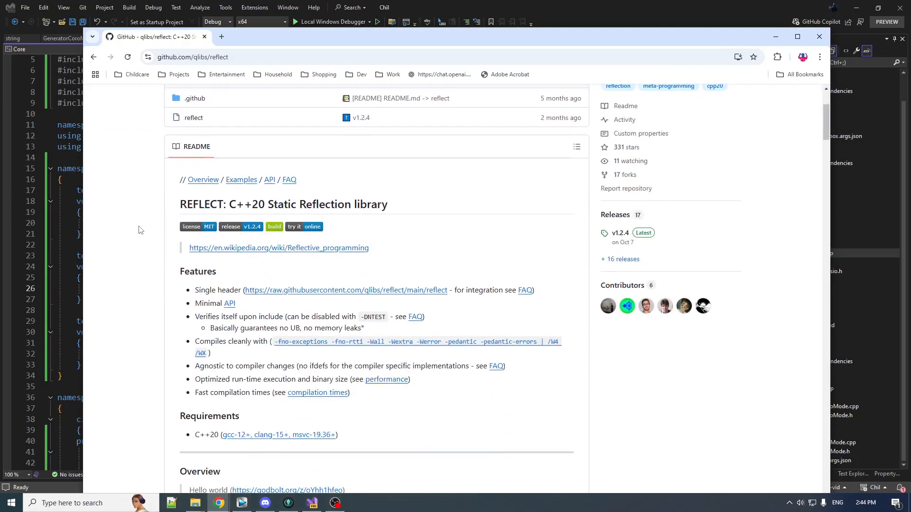
scroll(down, 3)
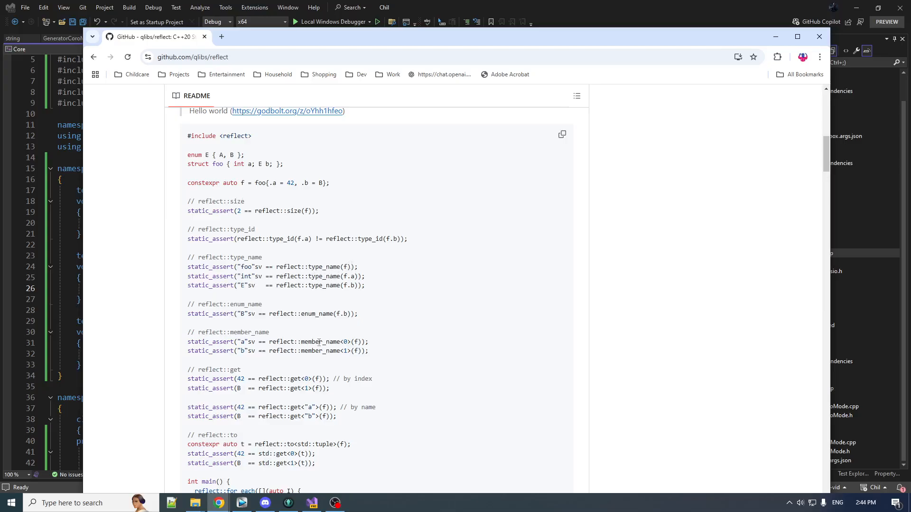
double_click(345, 341)
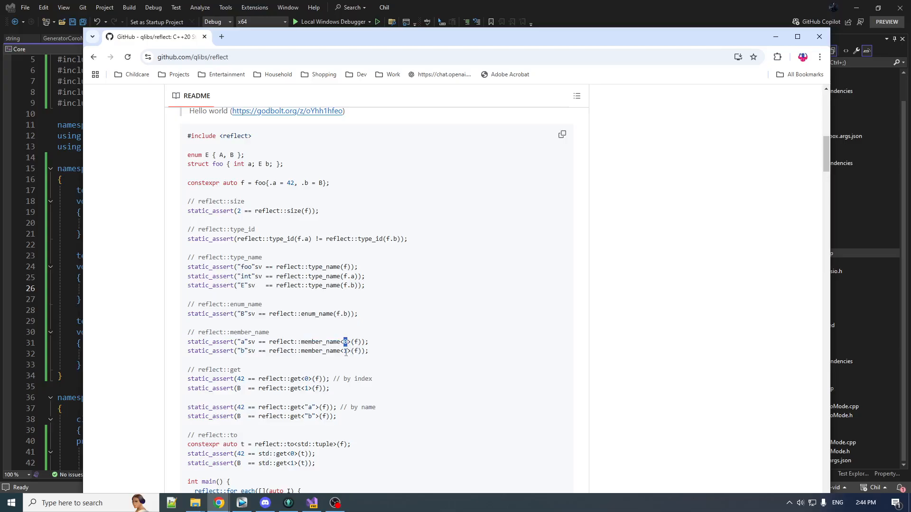
scroll(down, 3)
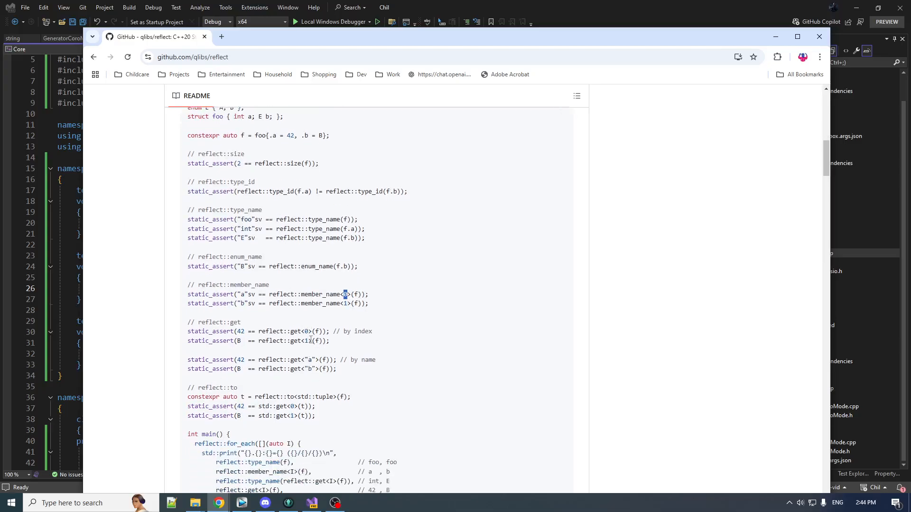
scroll(down, 3)
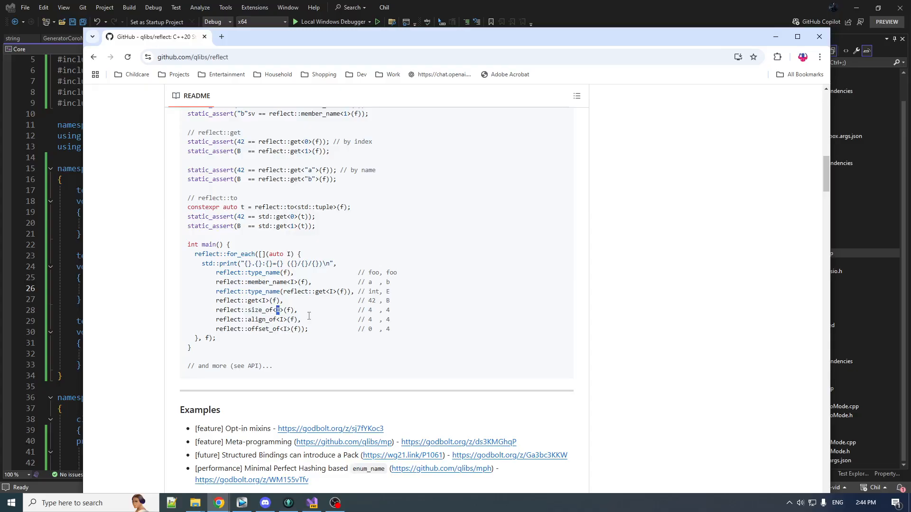
mouse_move(235, 254)
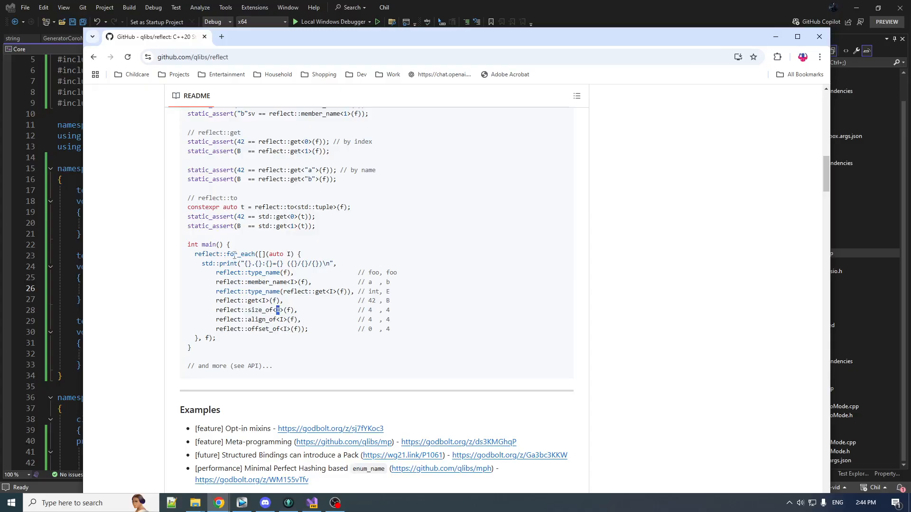
double_click(240, 254)
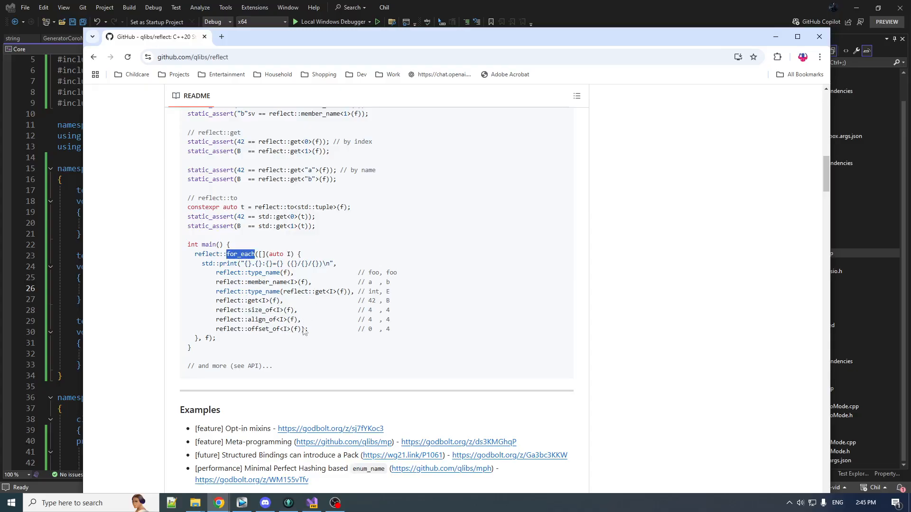
mouse_move(304, 351)
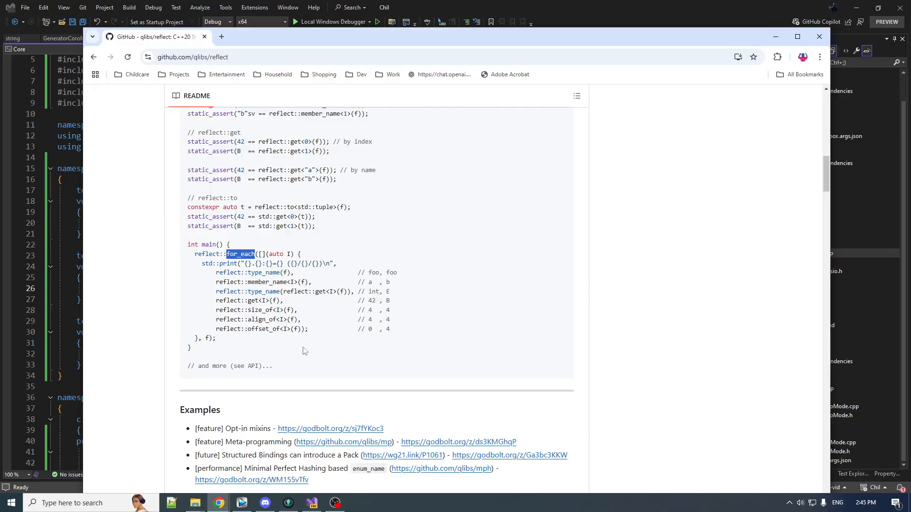
mouse_move(266, 347)
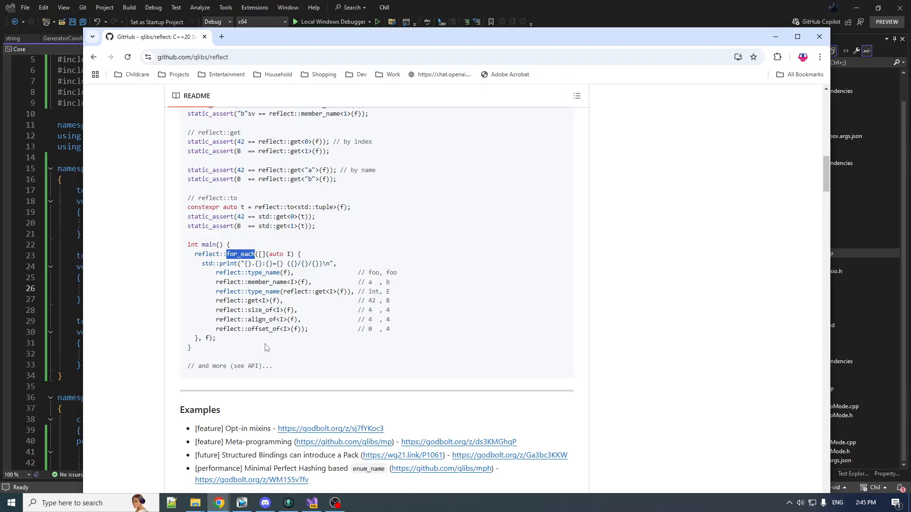
scroll(down, 3)
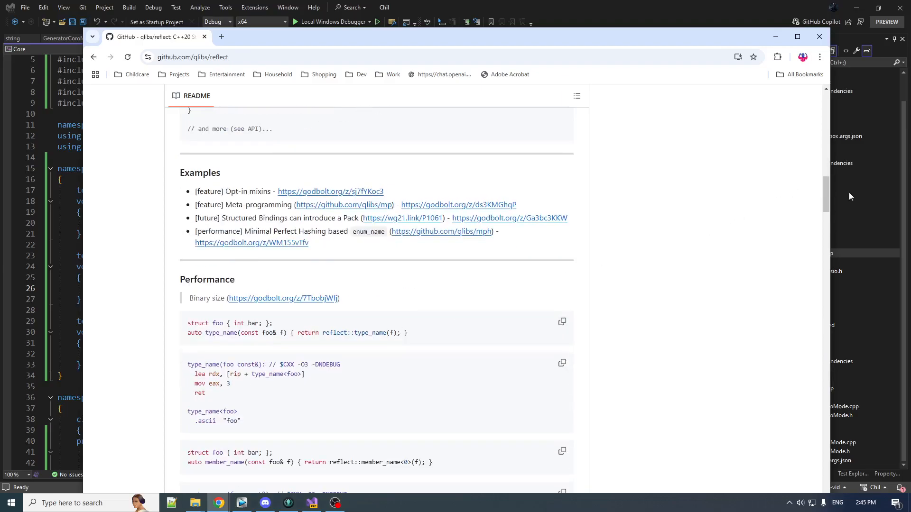
scroll(down, 3)
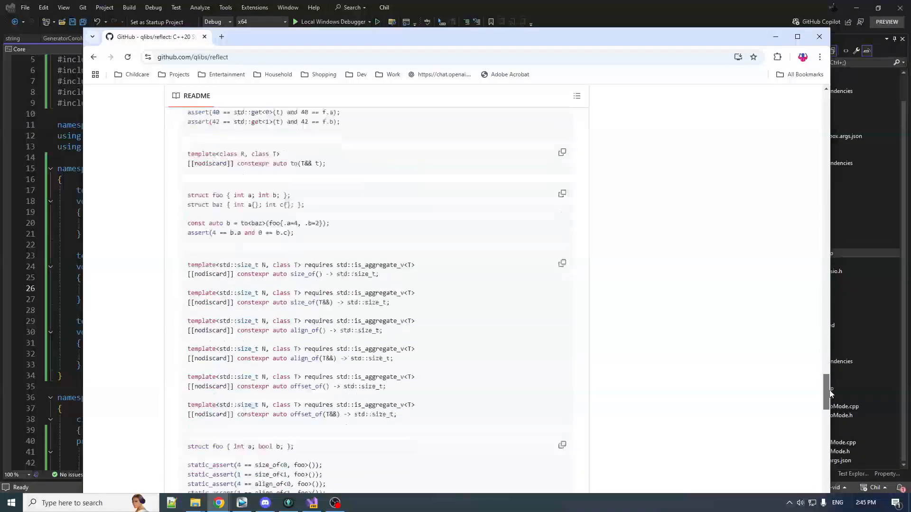
scroll(down, 3)
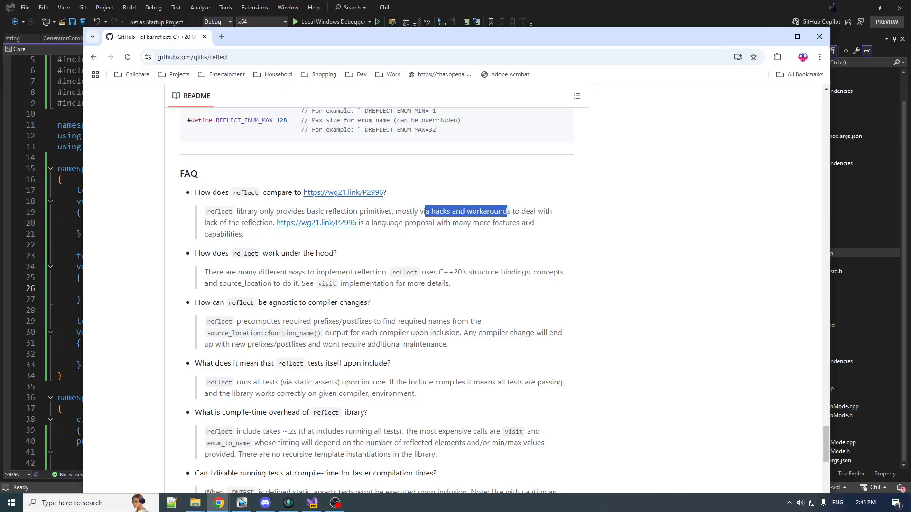
mouse_move(475, 282)
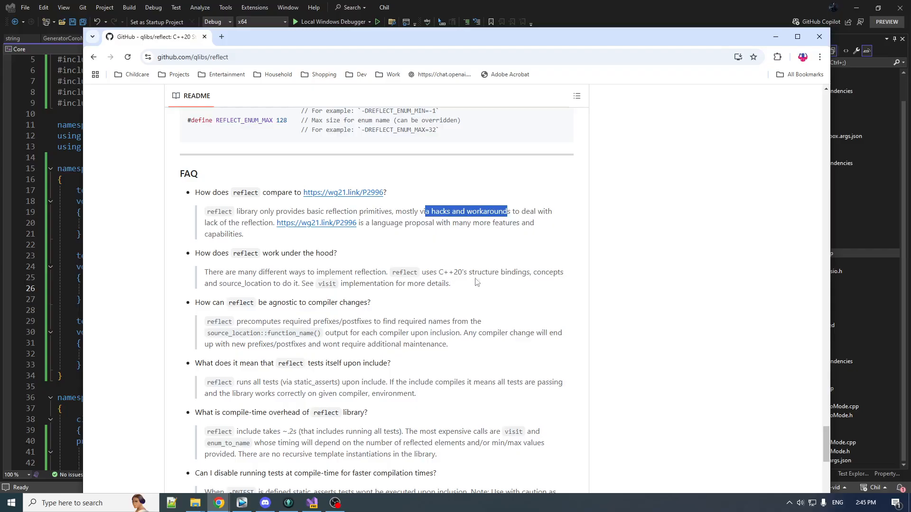
double_click(498, 272)
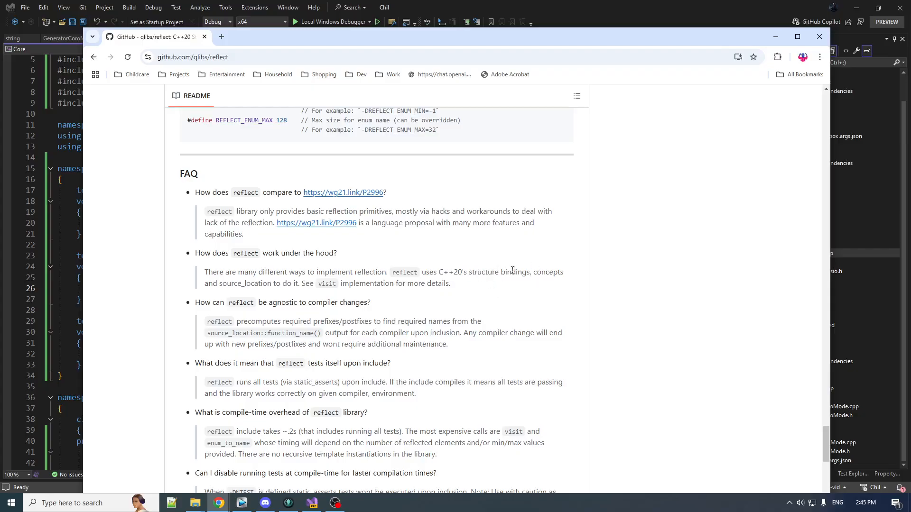
mouse_move(495, 265)
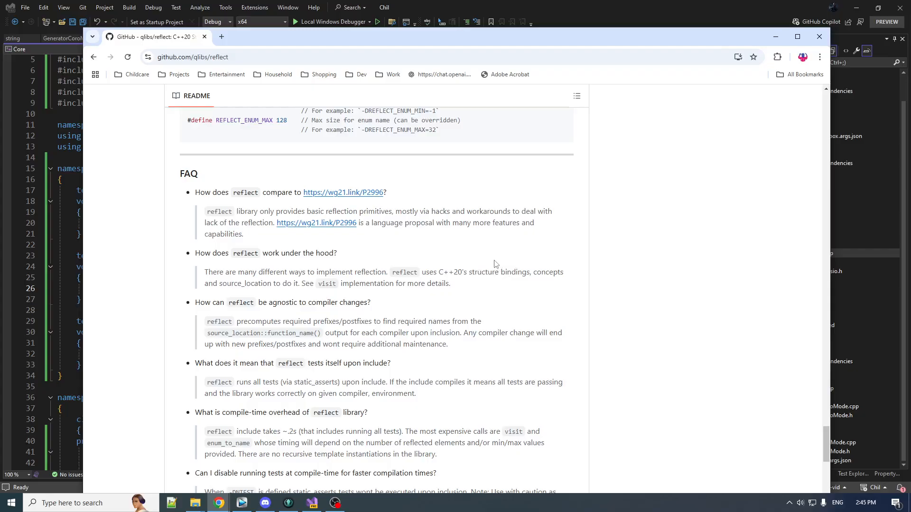
mouse_move(451, 294)
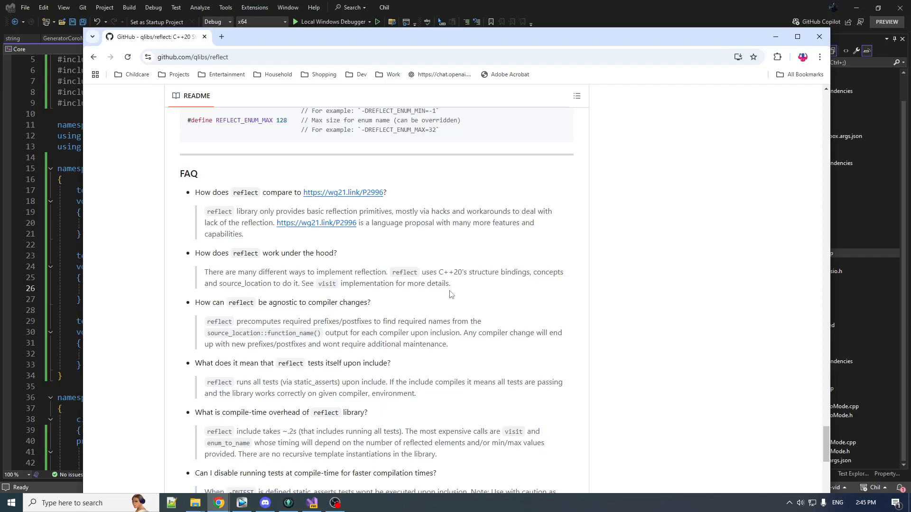
mouse_move(459, 289)
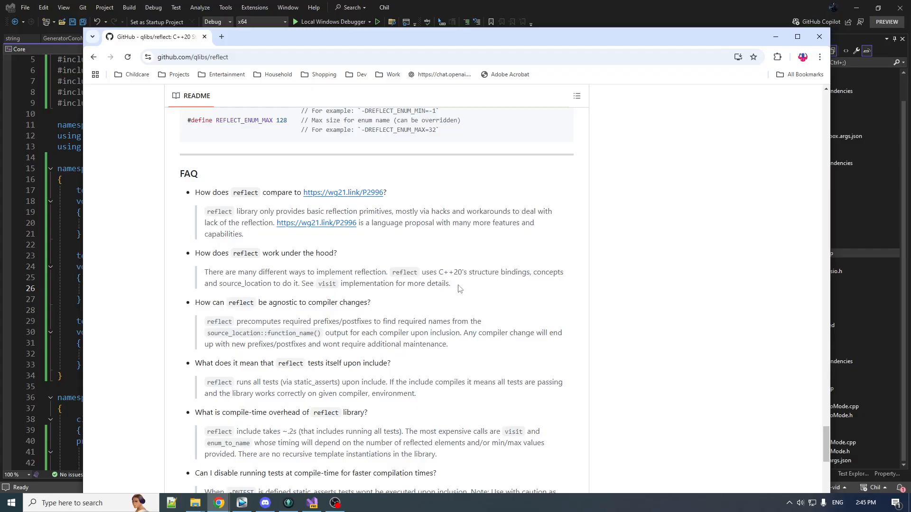
mouse_move(456, 275)
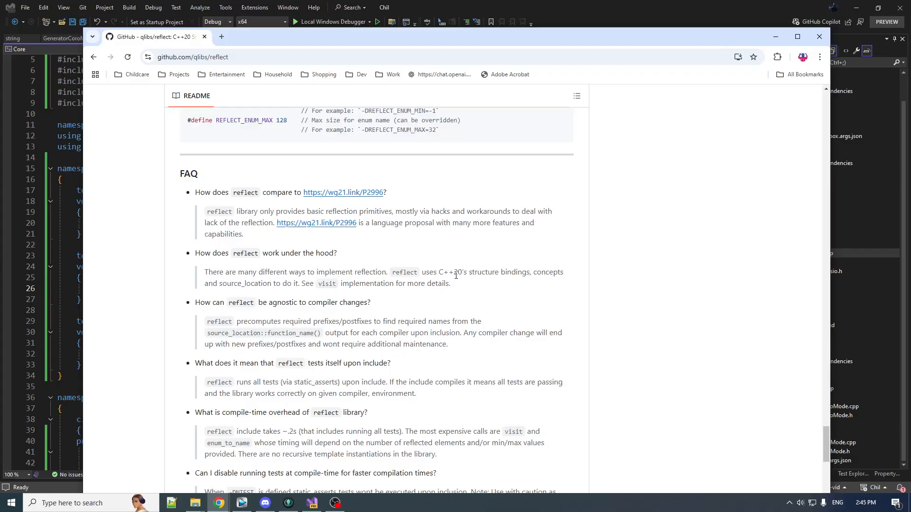
mouse_move(447, 273)
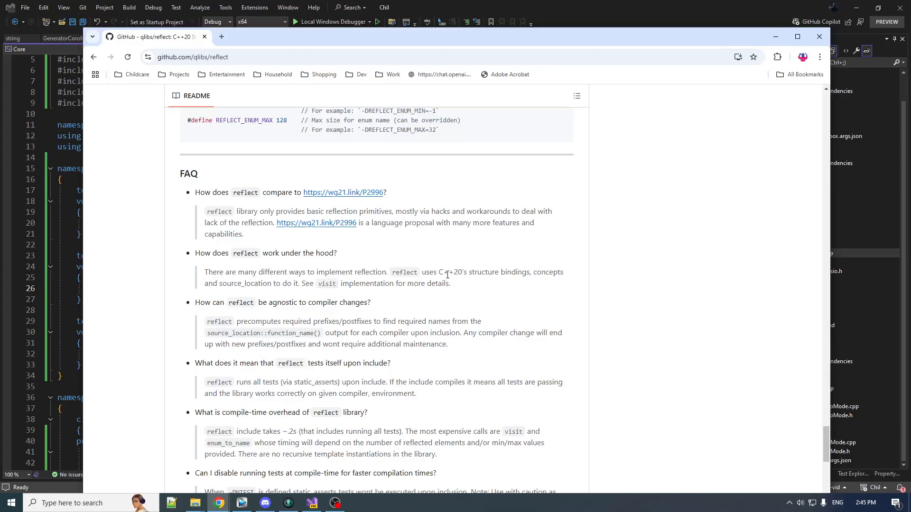
mouse_move(574, 343)
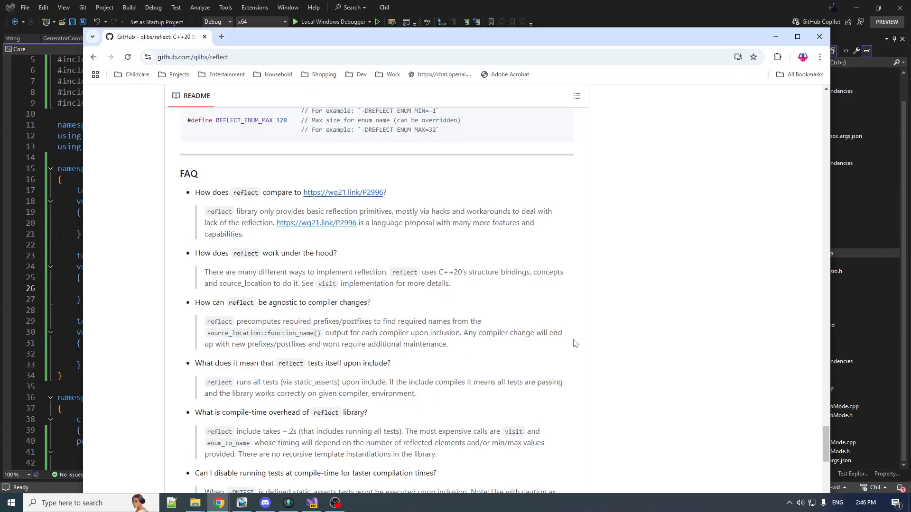
mouse_move(563, 181)
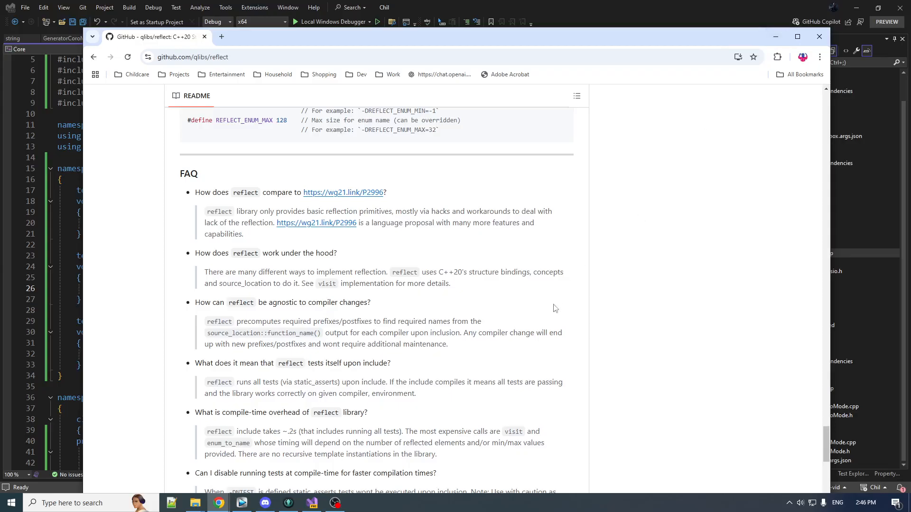
scroll(up, 3)
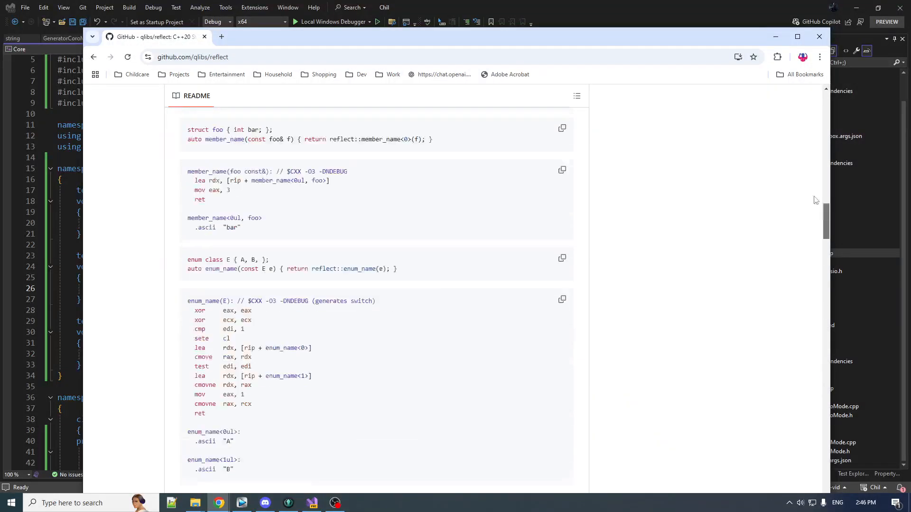
scroll(up, 3)
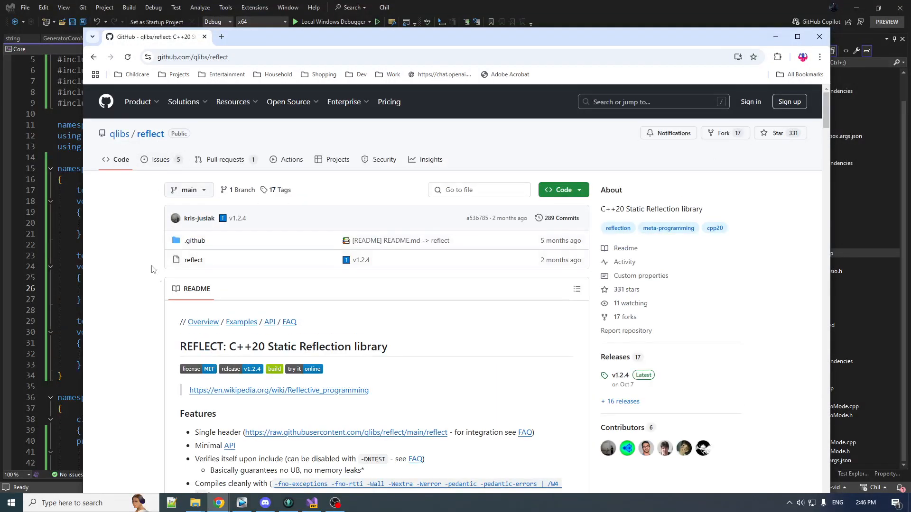
mouse_move(524, 288)
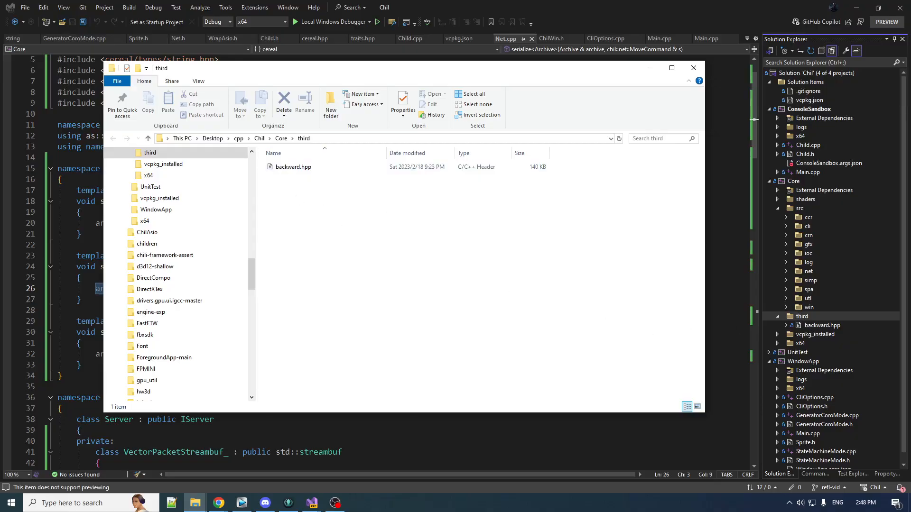
Move reflect.hpp into Chili\Core\third beside backward.hpp and open it
drag(292, 167, 353, 197)
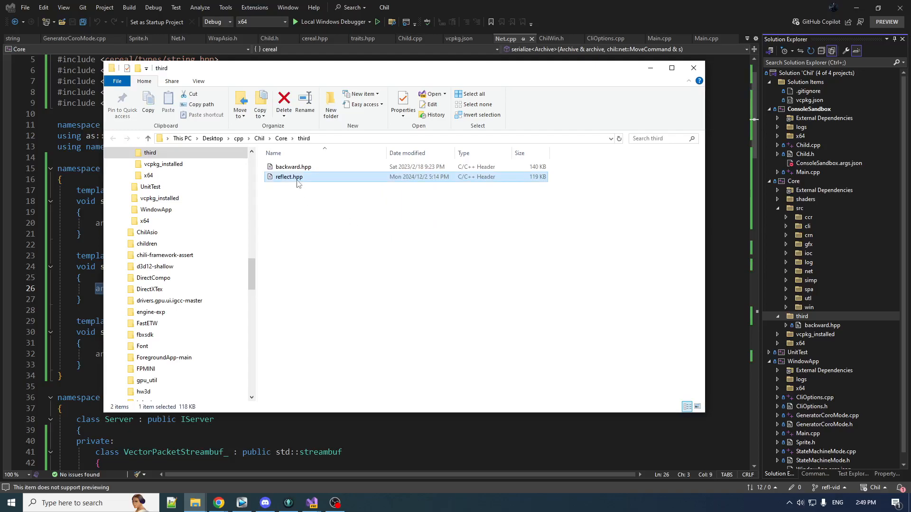
double_click(288, 177)
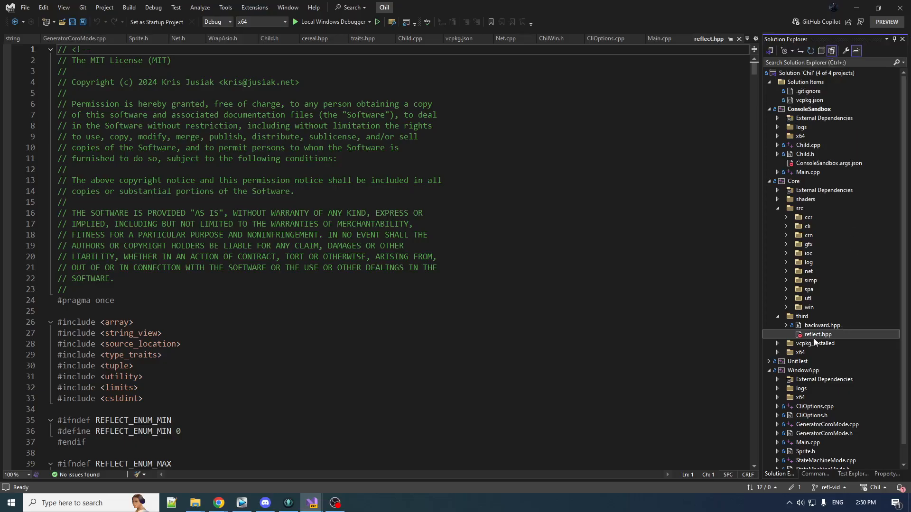
Bring up the context menu for reflect.hpp under Core > third in Solution Explorer
right_click(819, 334)
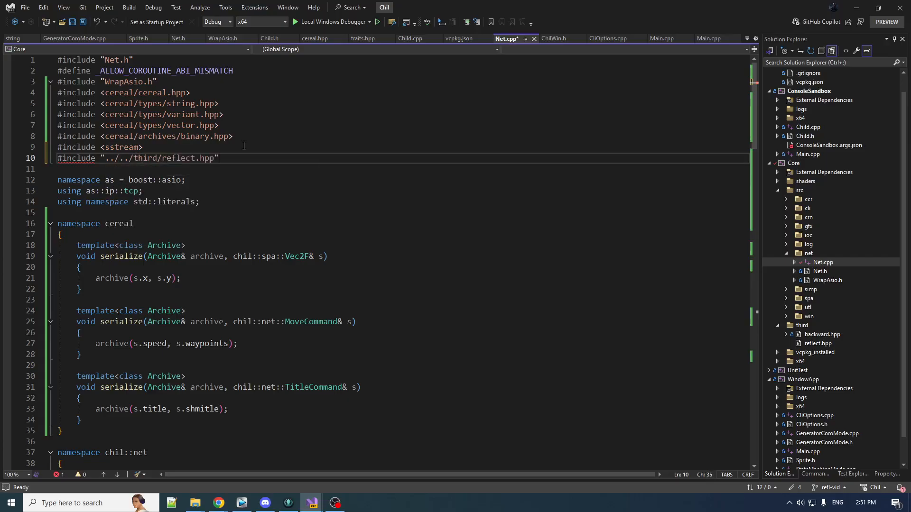
Write reflect::for_each with a [&](const auto I){} lambda over s in MoveCommand's serialize
scroll(down, 3)
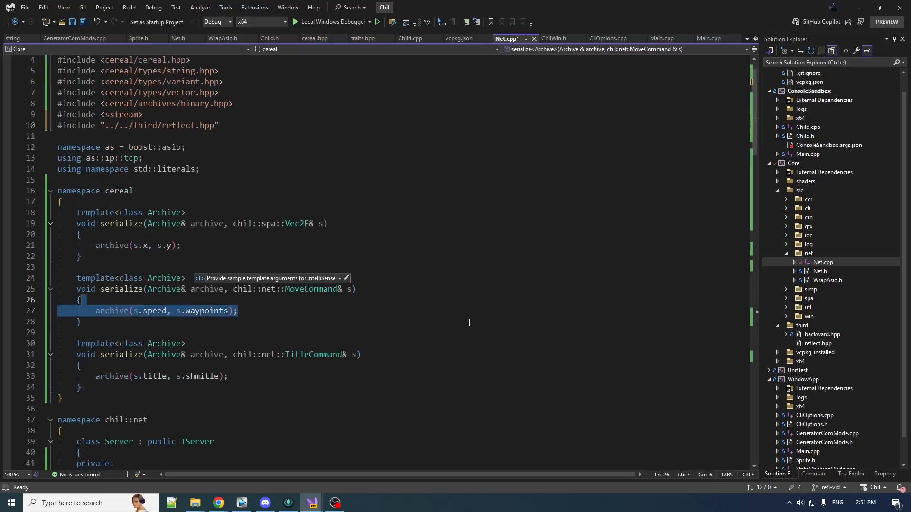
text(reflect::for_each)
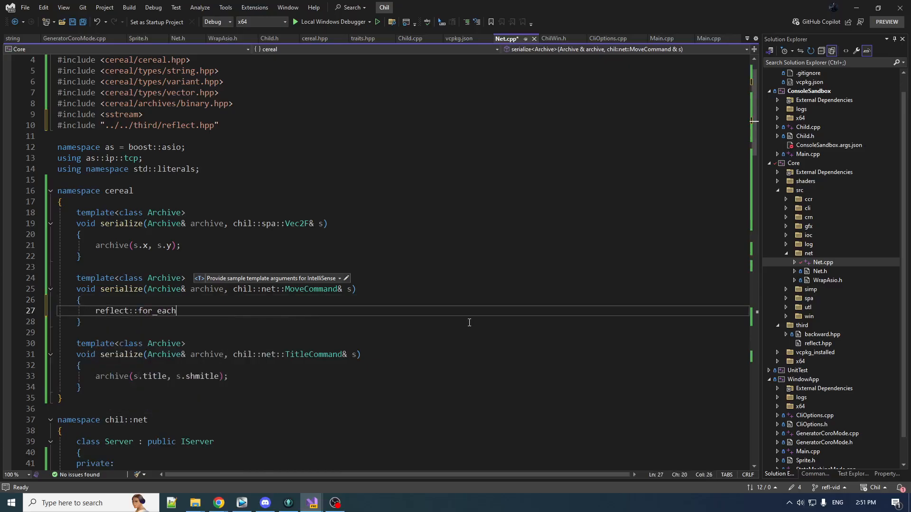
text(())
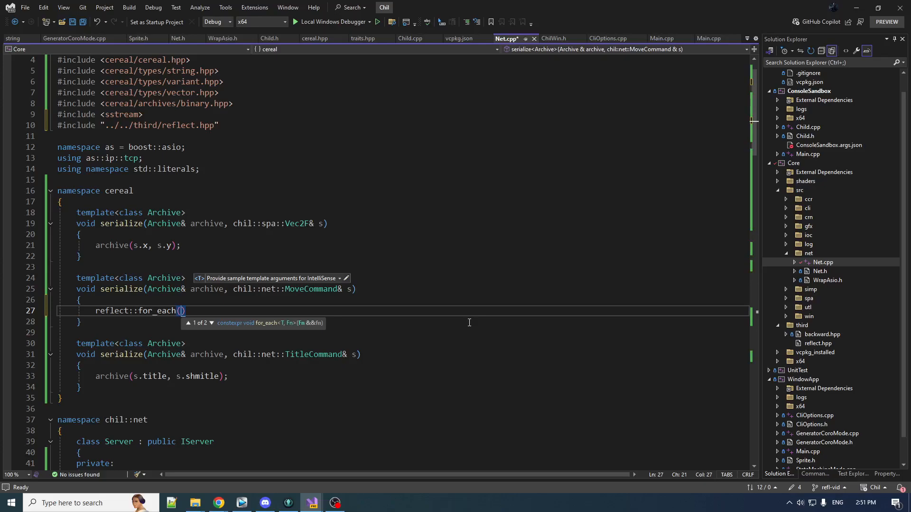
text([)
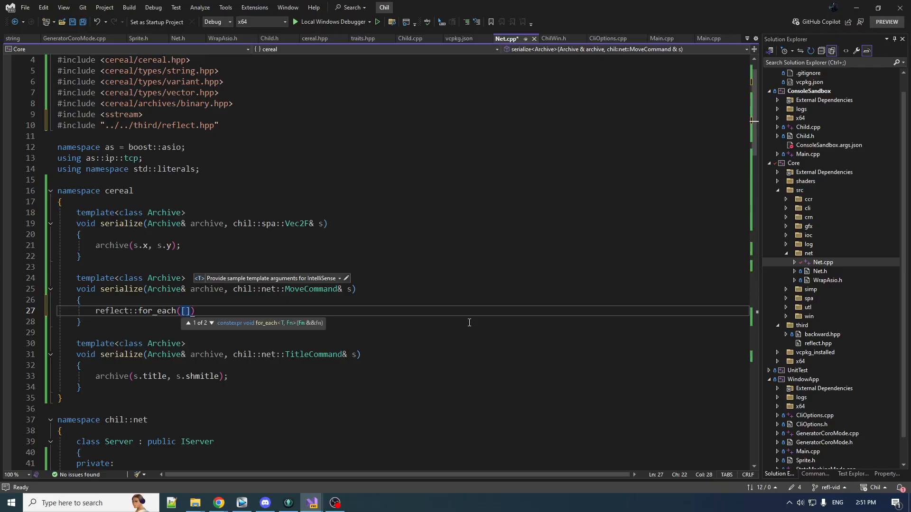
text(&]())
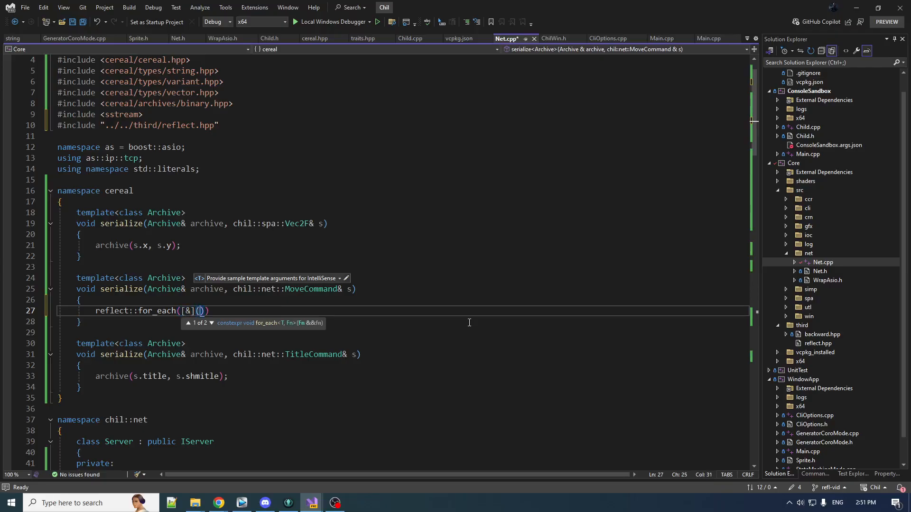
text(const auto)
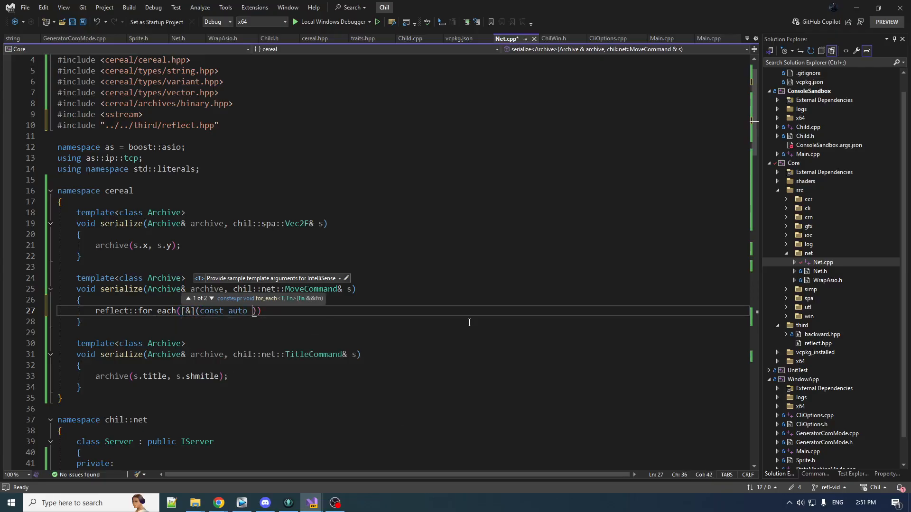
text(I)
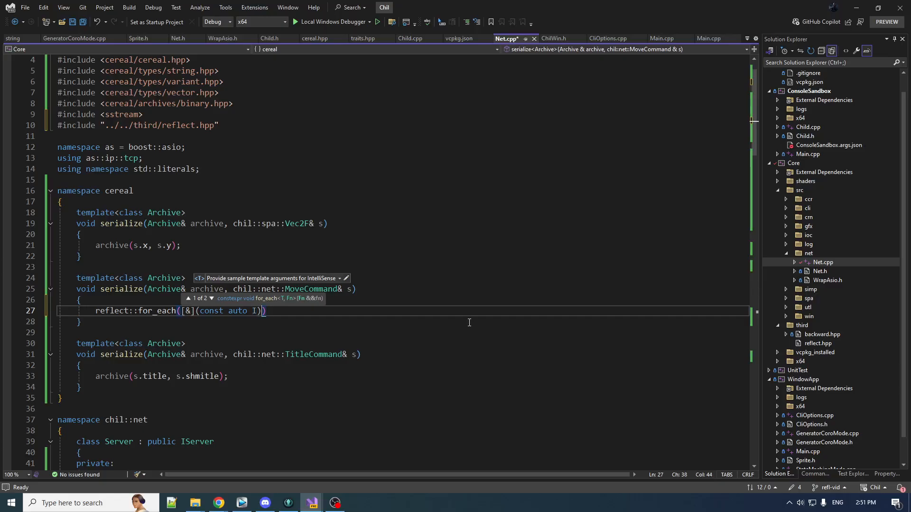
text({})
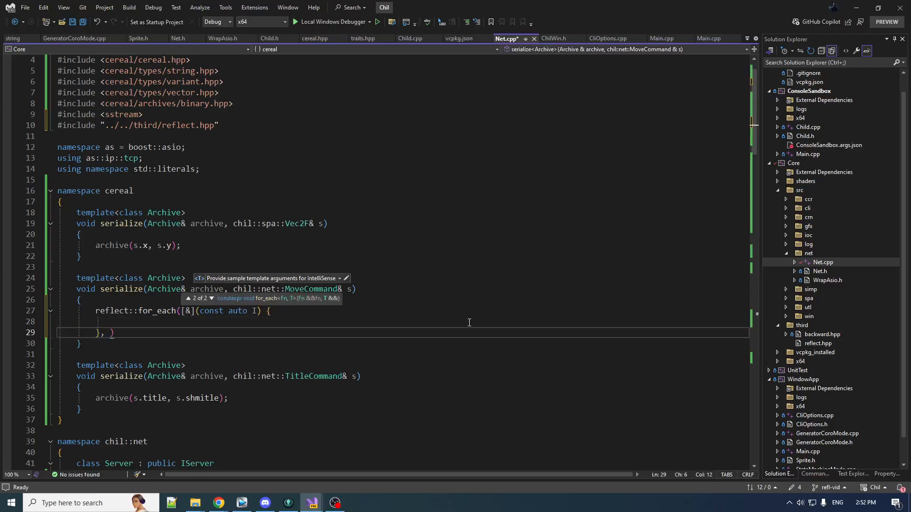
text(s)
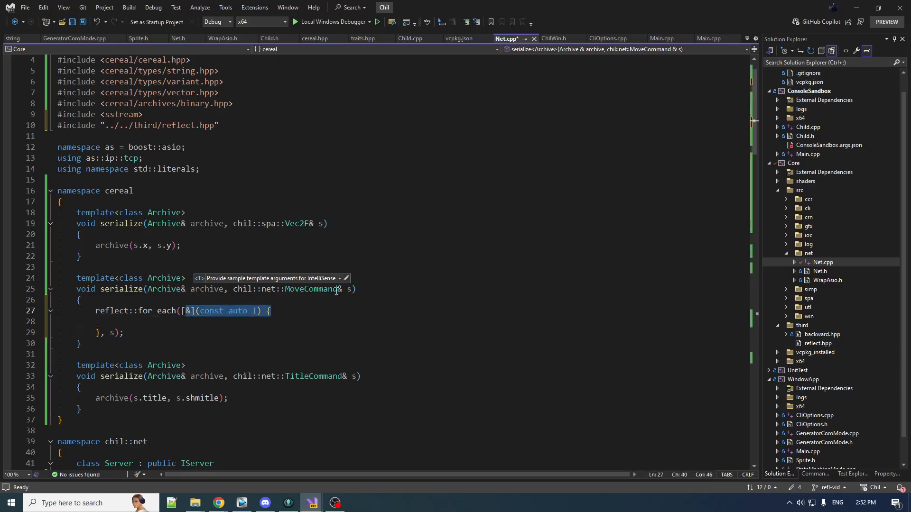
mouse_move(373, 305)
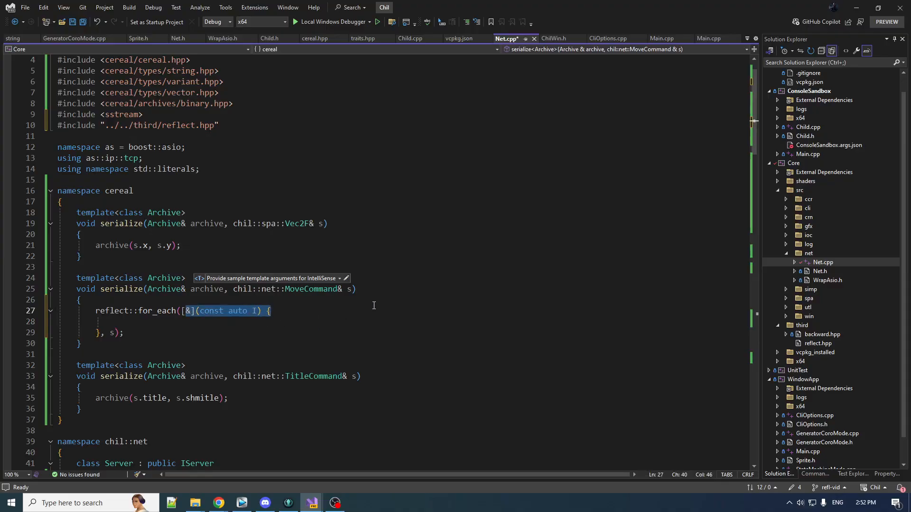
mouse_move(285, 395)
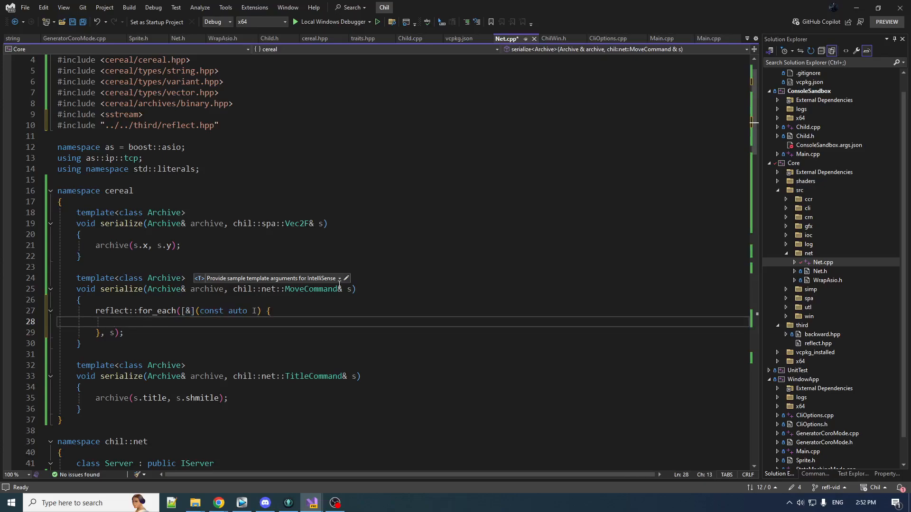
Inside the lambda, archive reflect::get<I>(s) for each member
text(archive())
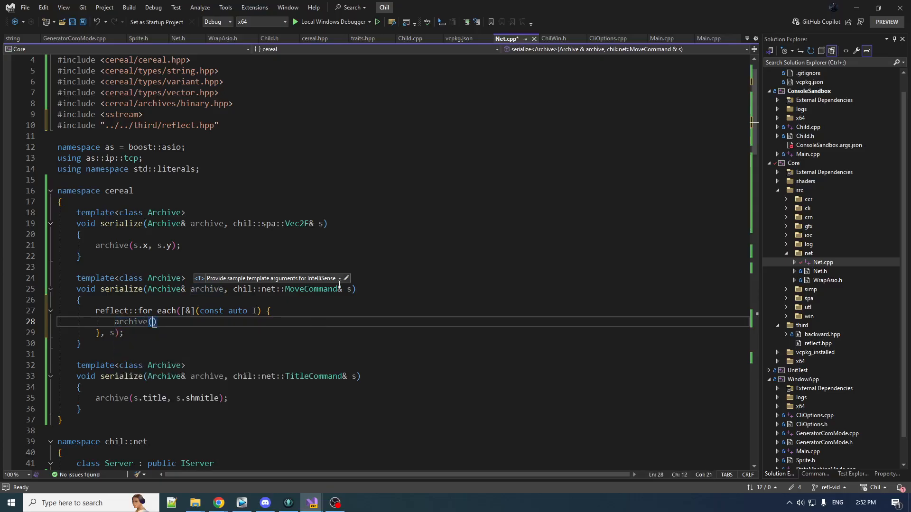
text(re)
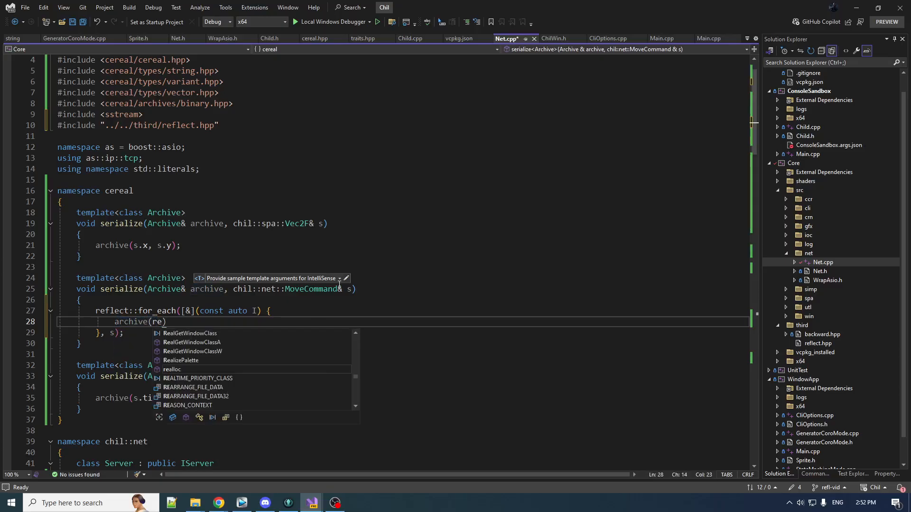
text(flect::get<)
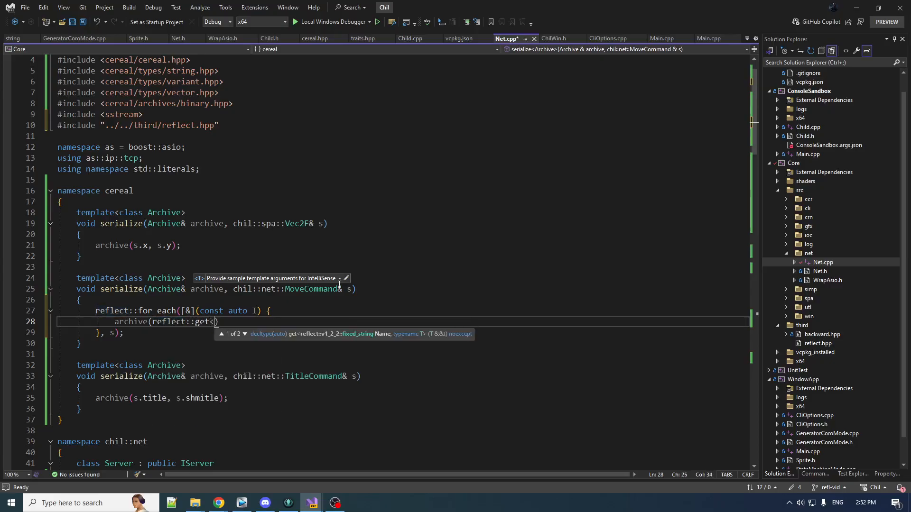
text(I>)
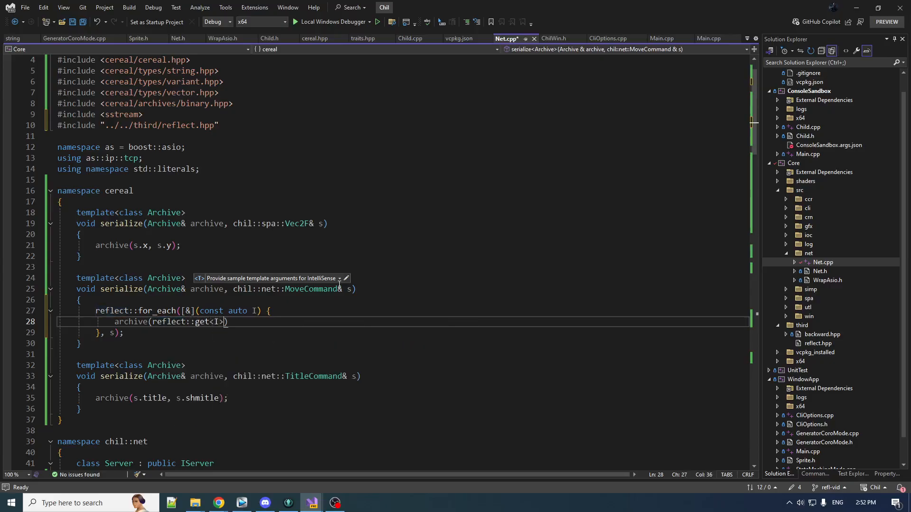
text((s)
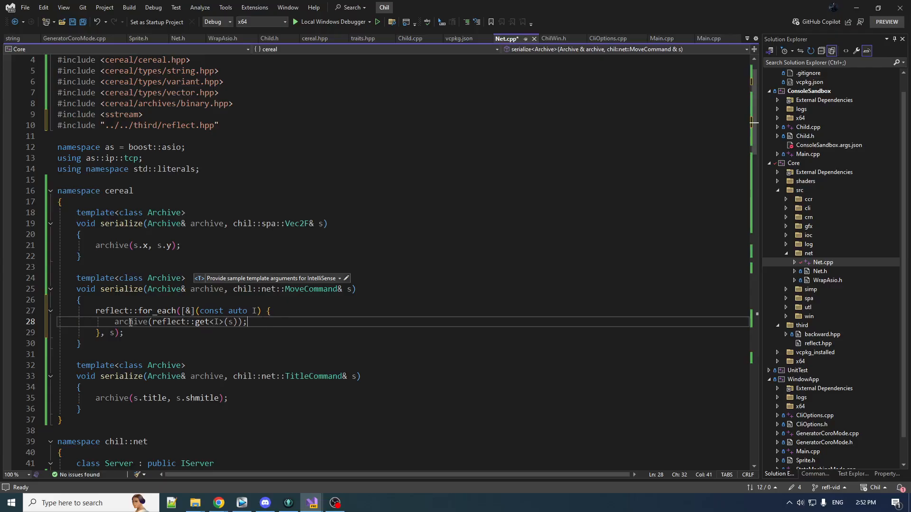
mouse_move(117, 322)
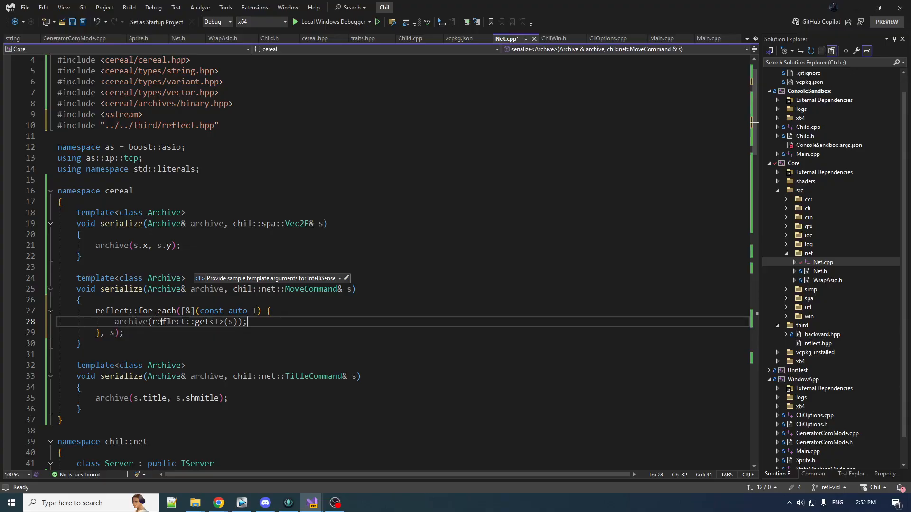
mouse_move(134, 322)
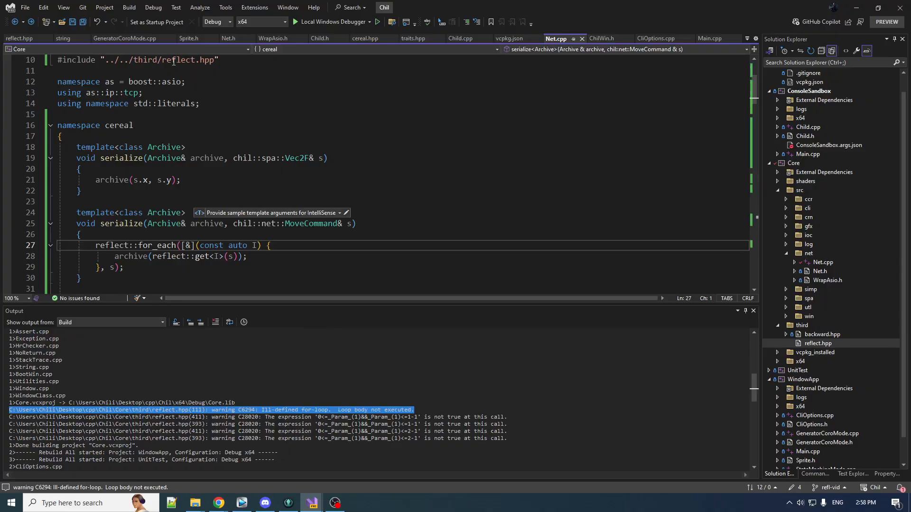
mouse_move(328, 402)
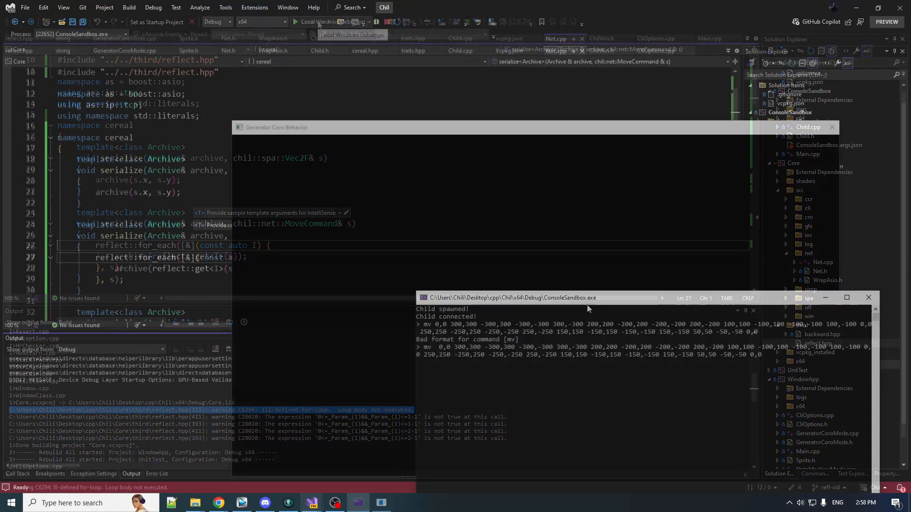
Focus the running ConsoleSandbox window after the rebuild to check the child connected
click(317, 22)
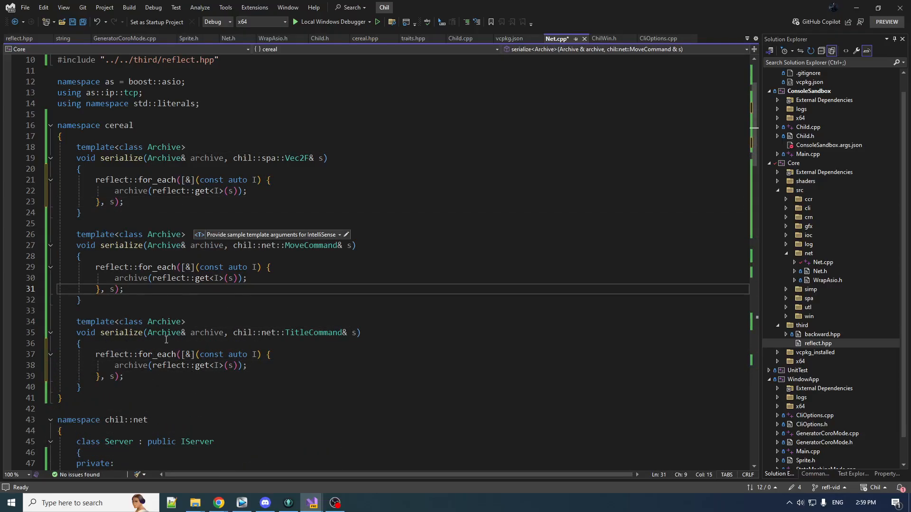
mouse_move(413, 281)
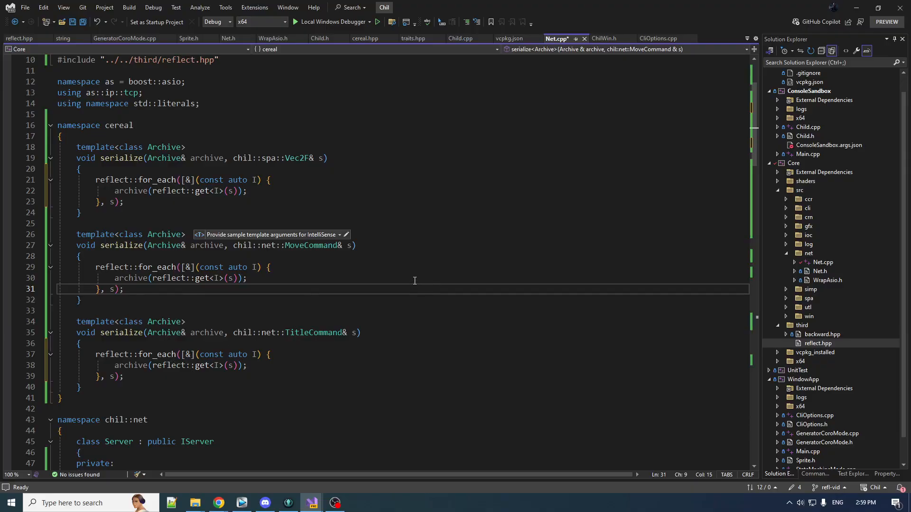
Make the Vec2F serialize generic with typename T and rename it Serialize_
double_click(164, 147)
text(, )
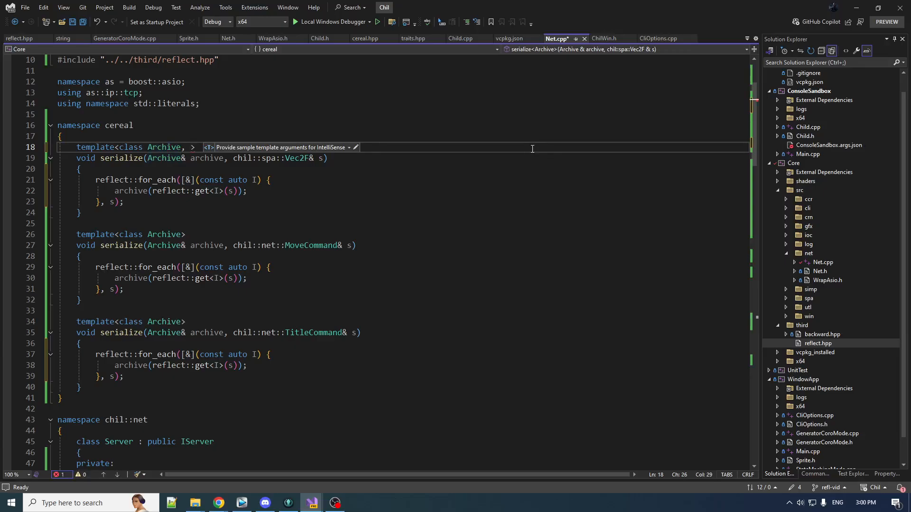
text(typename T)
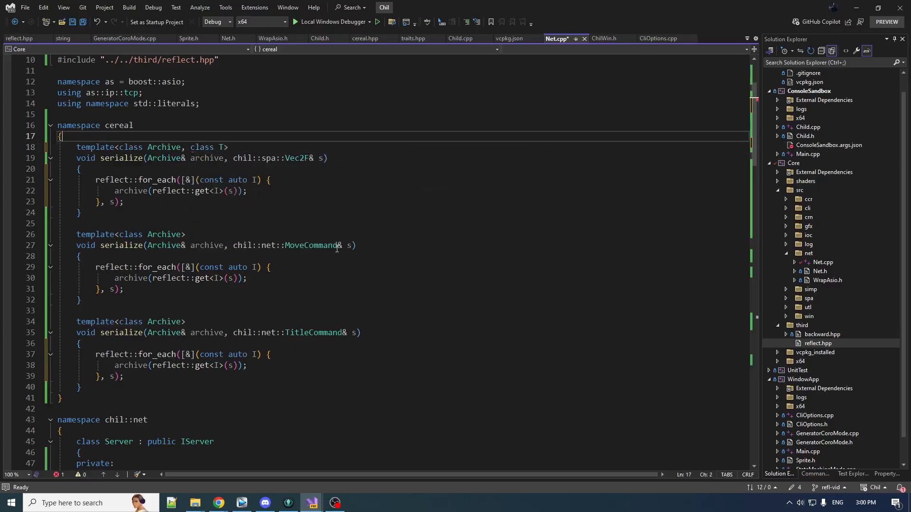
double_click(244, 159)
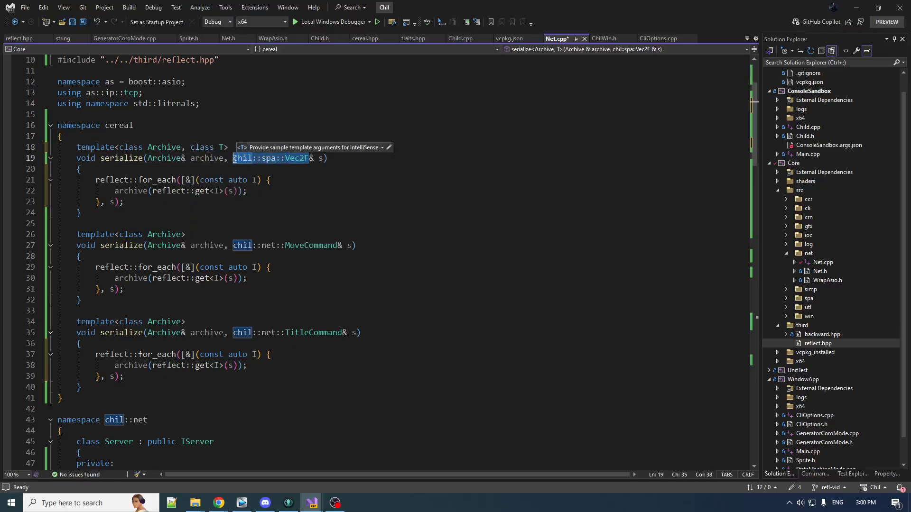
text(T)
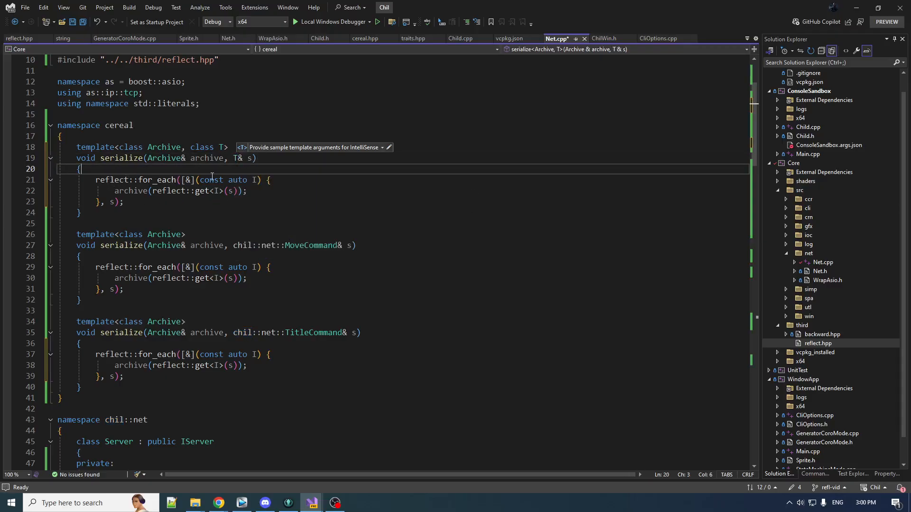
double_click(120, 158)
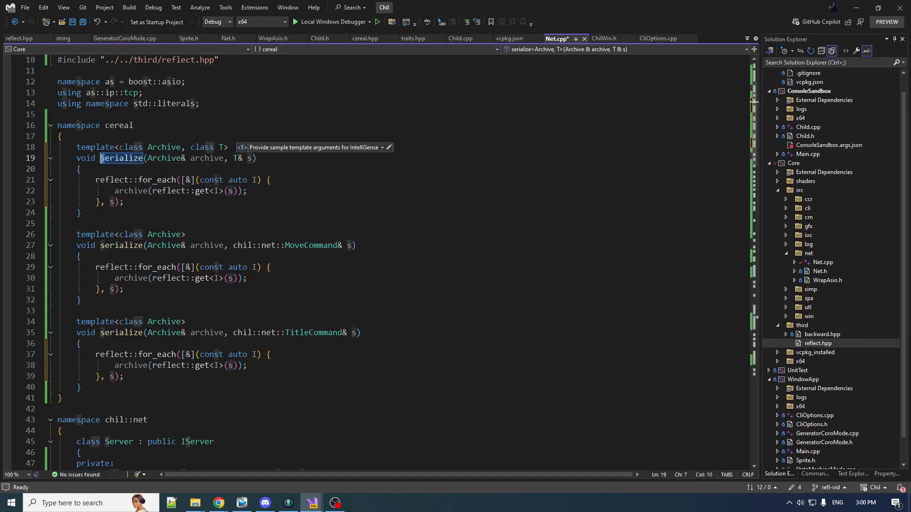
text(Serialize)
text(})
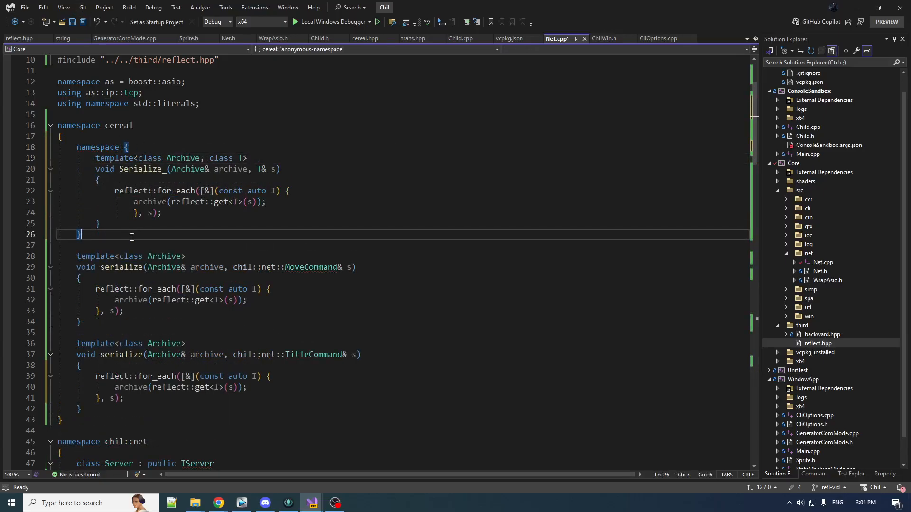
mouse_move(214, 234)
text(#define SERIALIZE(cls) template<class Archive> void serialize(Archive& archive, cls& s) { Serialize_(archive, s); })
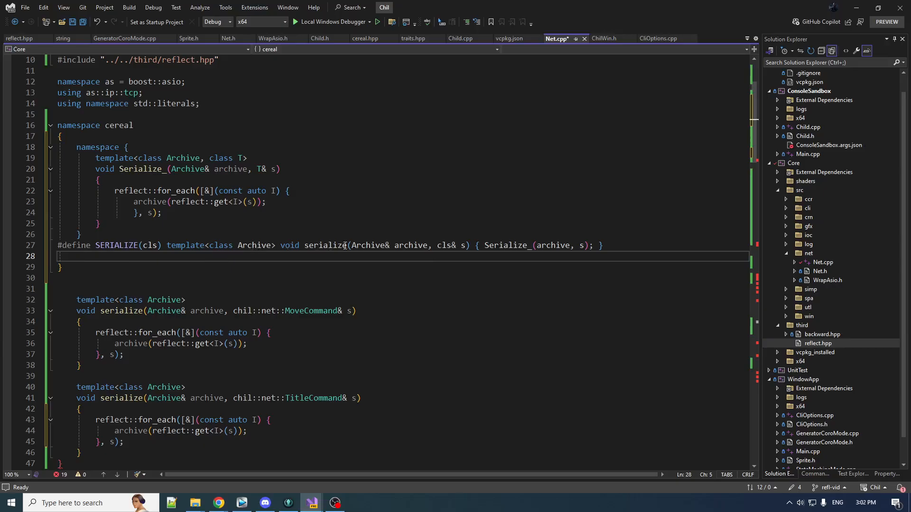
Verify the SERIALIZE macro forwards to Serialize_, remove the old overloads and reindent the lambda's closing line
double_click(507, 245)
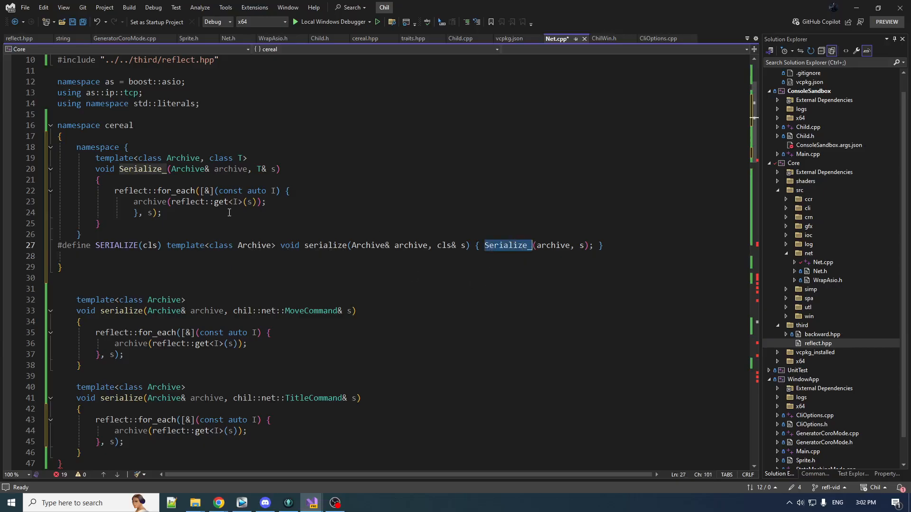
mouse_move(143, 250)
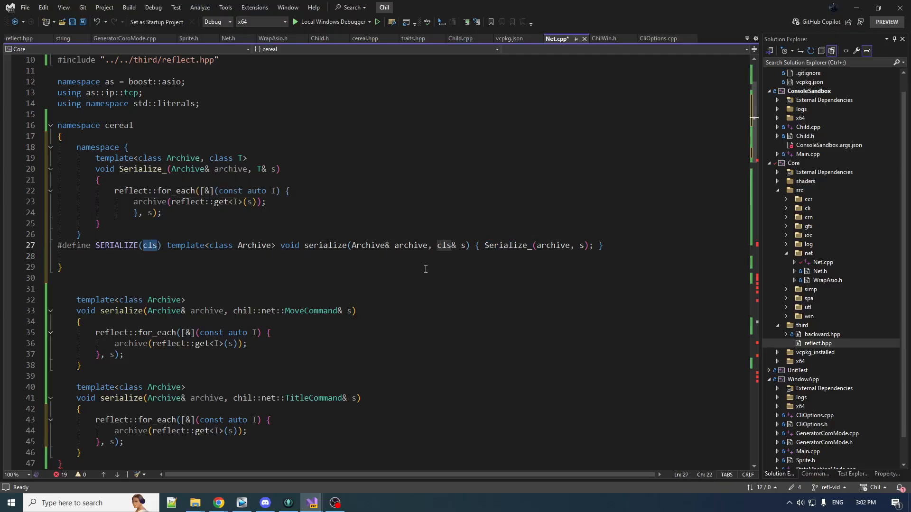
mouse_move(382, 265)
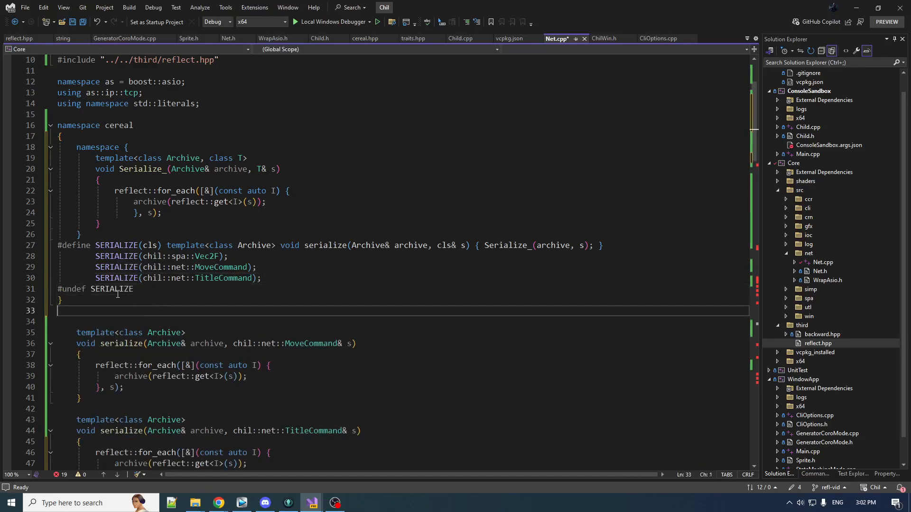
double_click(112, 289)
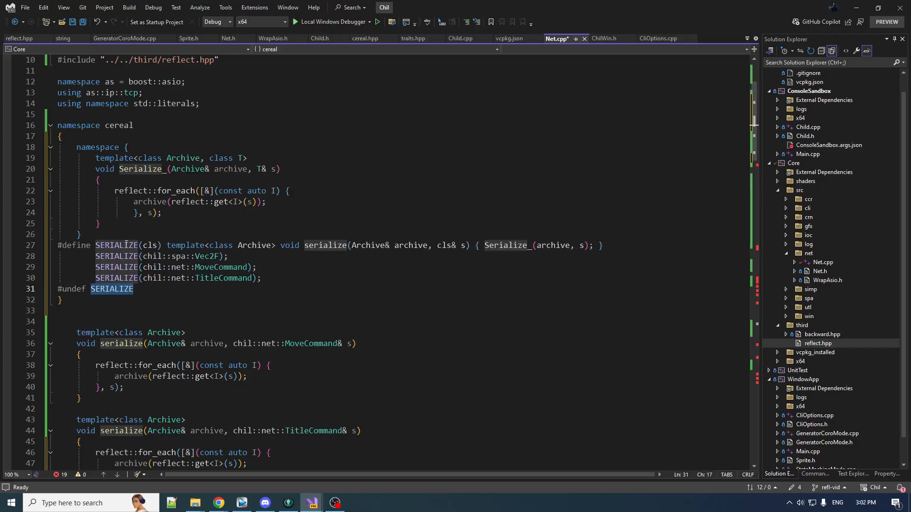
click(60, 300)
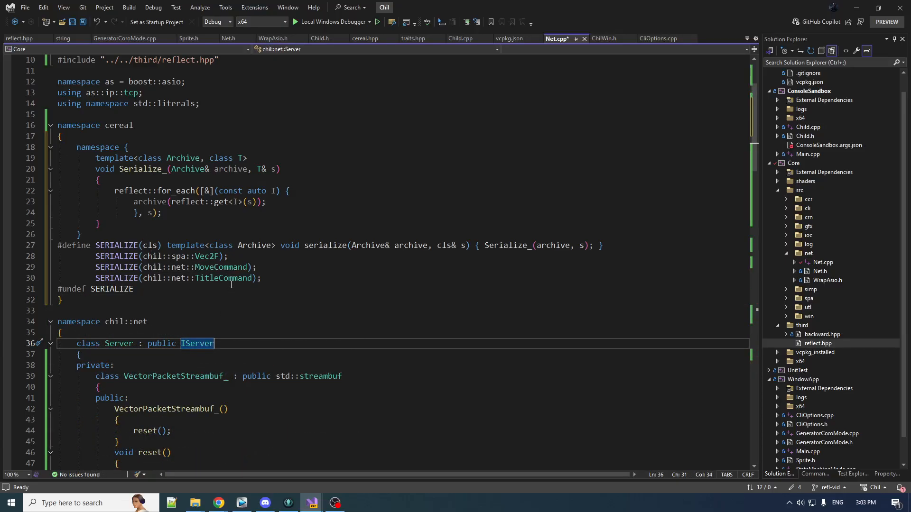
mouse_move(221, 278)
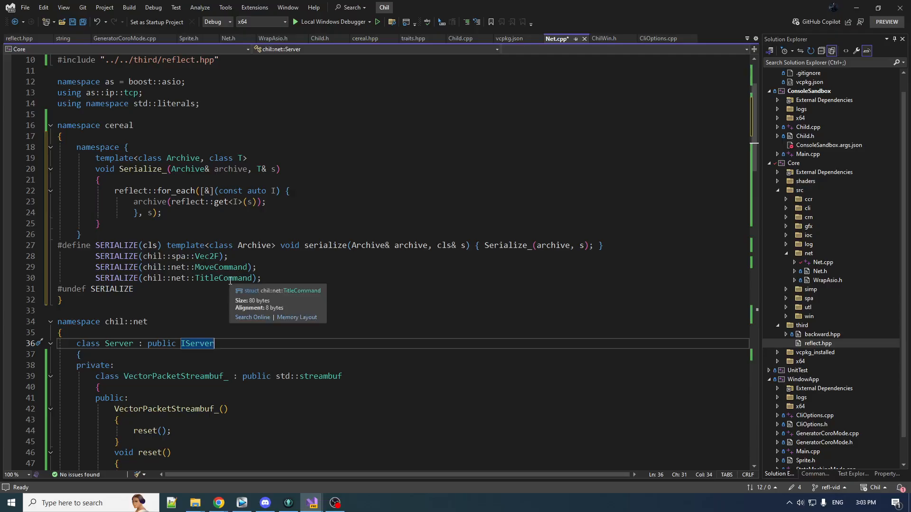
click(156, 213)
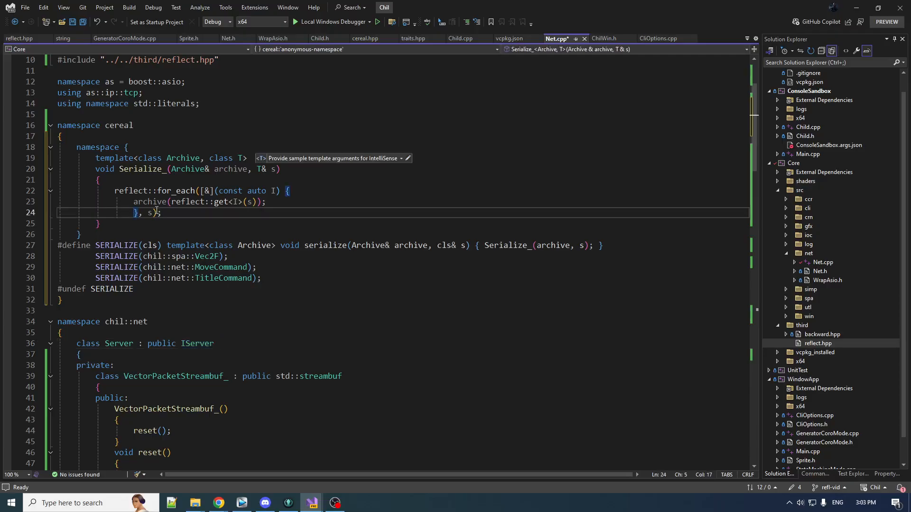
key(Backspace)
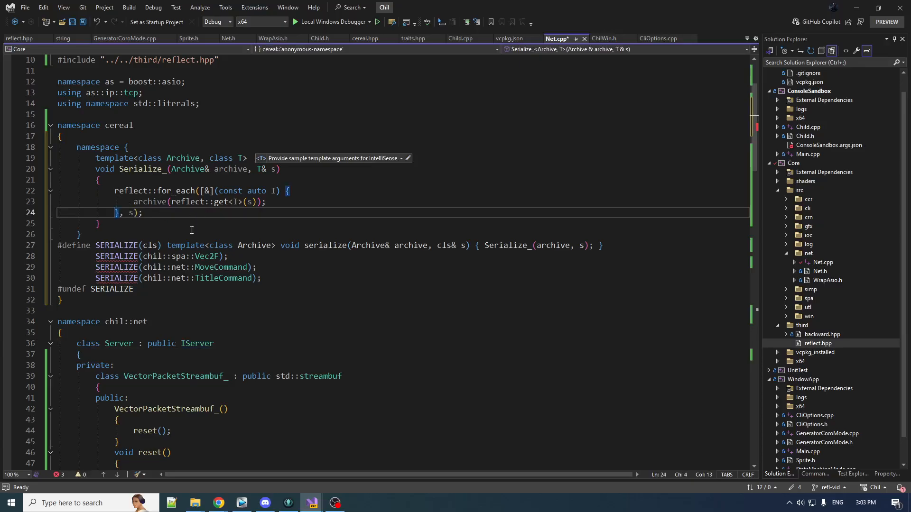
mouse_move(317, 297)
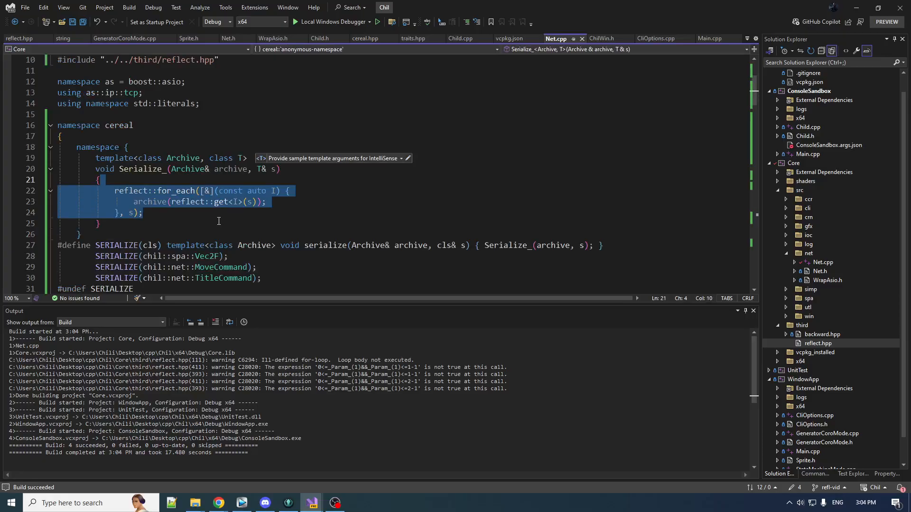
mouse_move(222, 228)
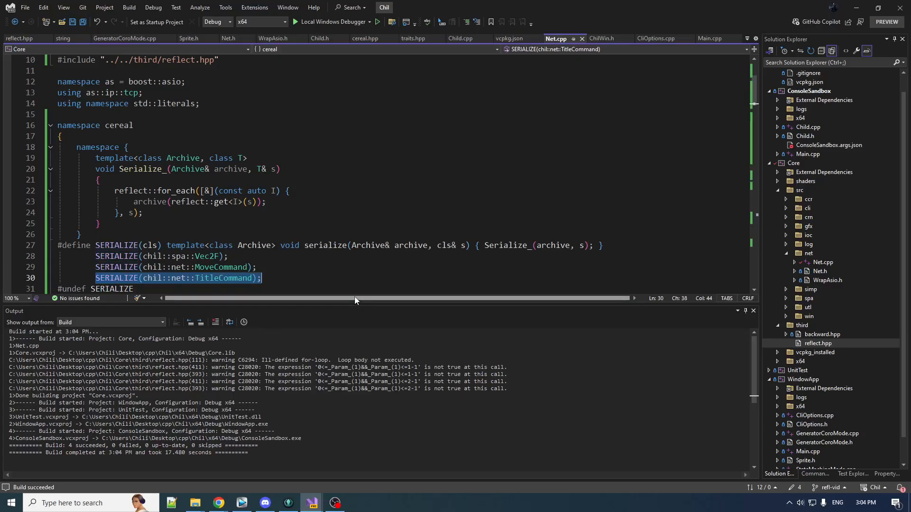
mouse_move(281, 272)
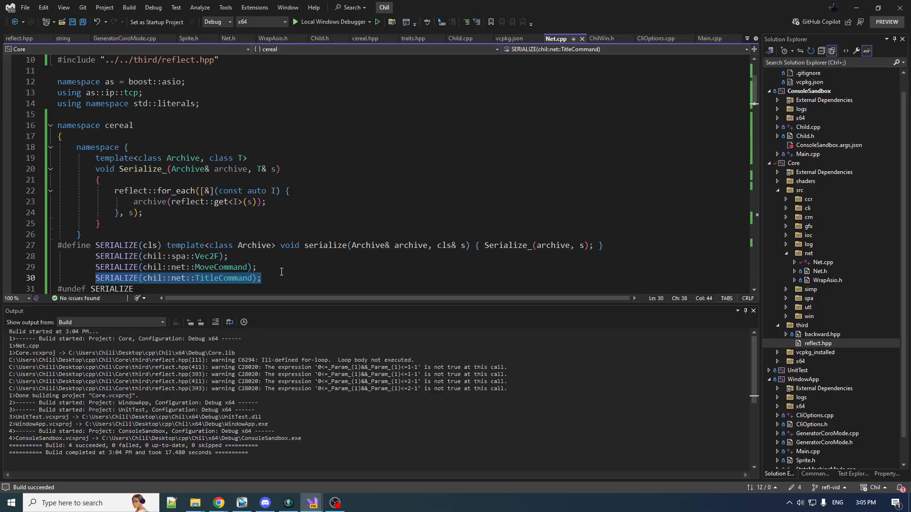
mouse_move(360, 305)
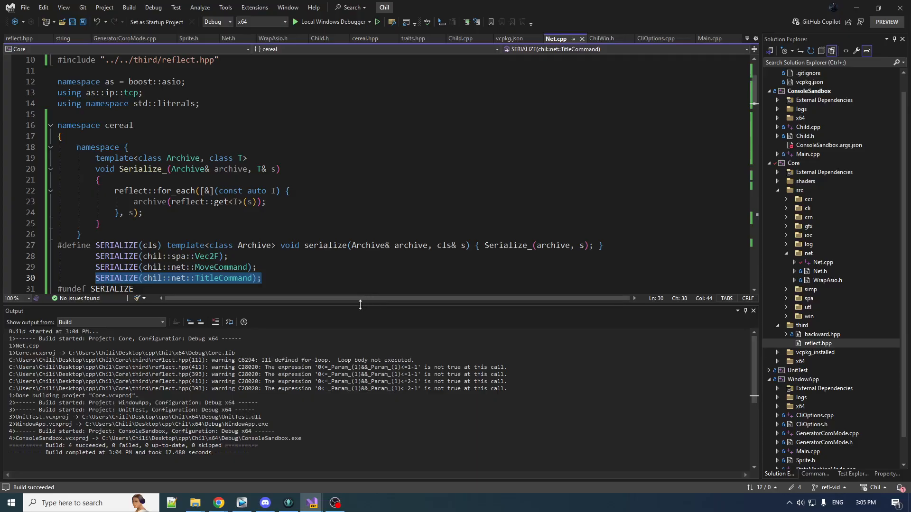
Review the cereal namespace in Net.cpp after the build reports 4 succeeded, 0 failed
click(263, 269)
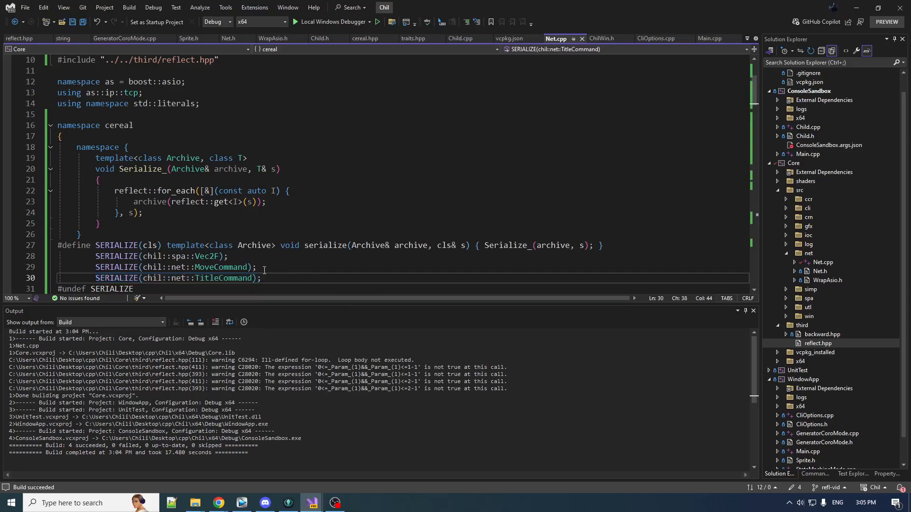
mouse_move(312, 285)
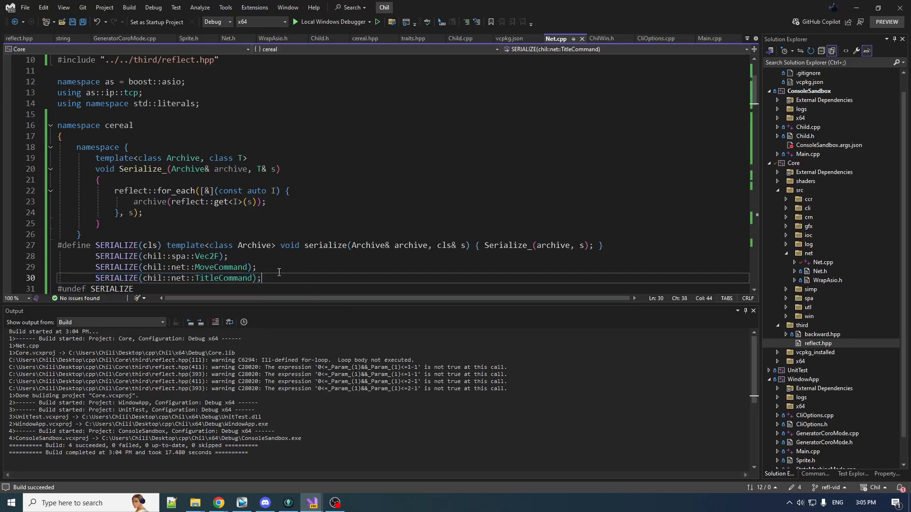
scroll(down, 3)
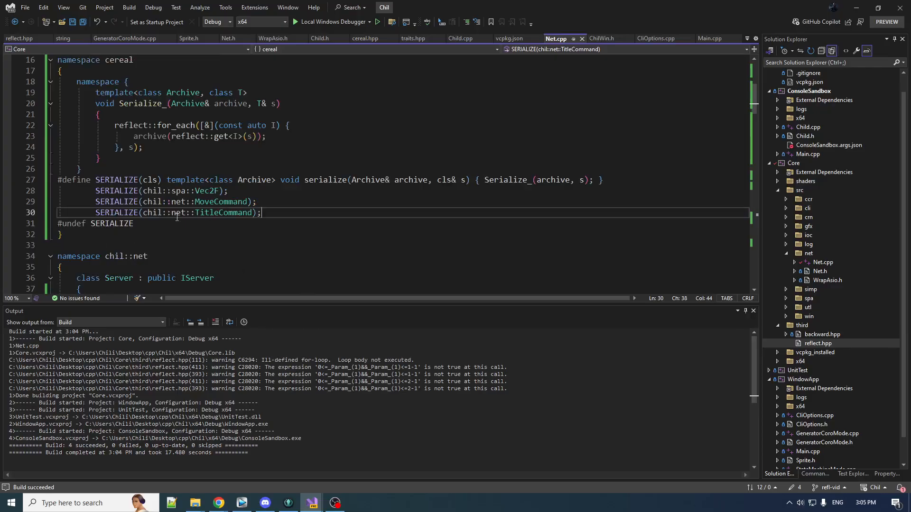
mouse_move(324, 315)
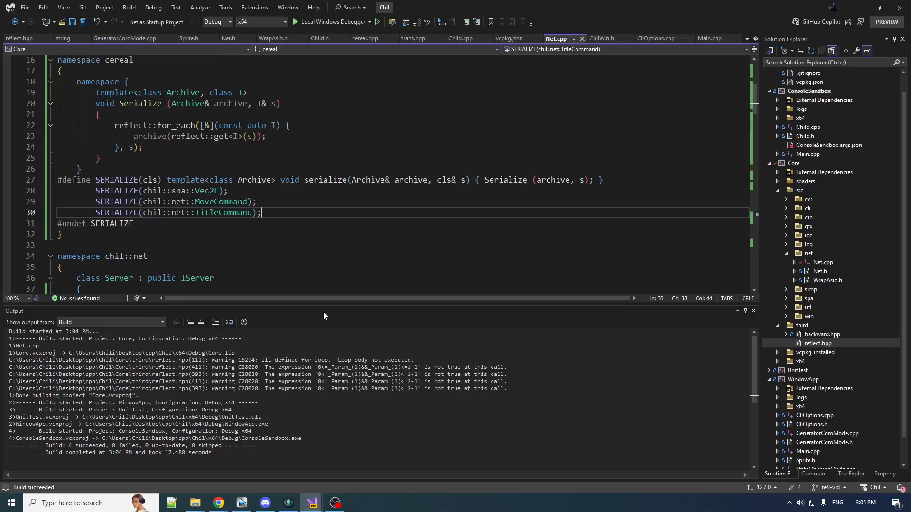
scroll(up, 3)
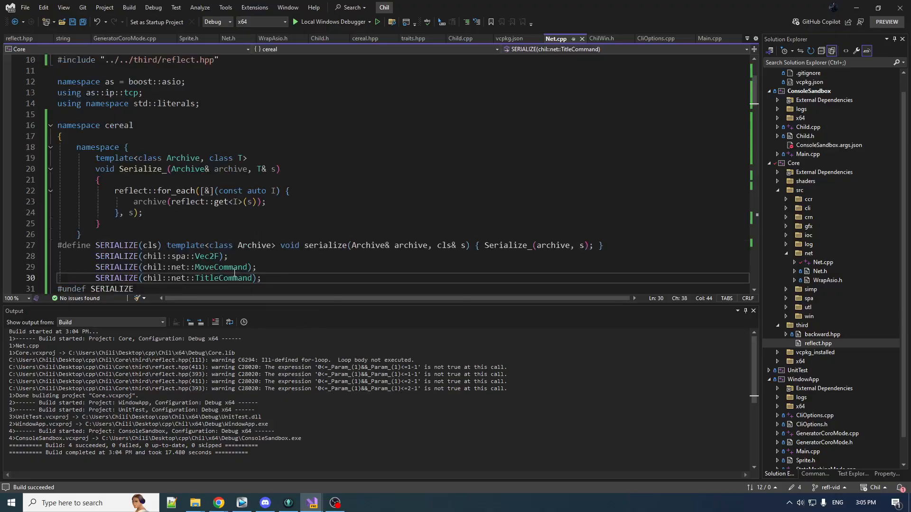